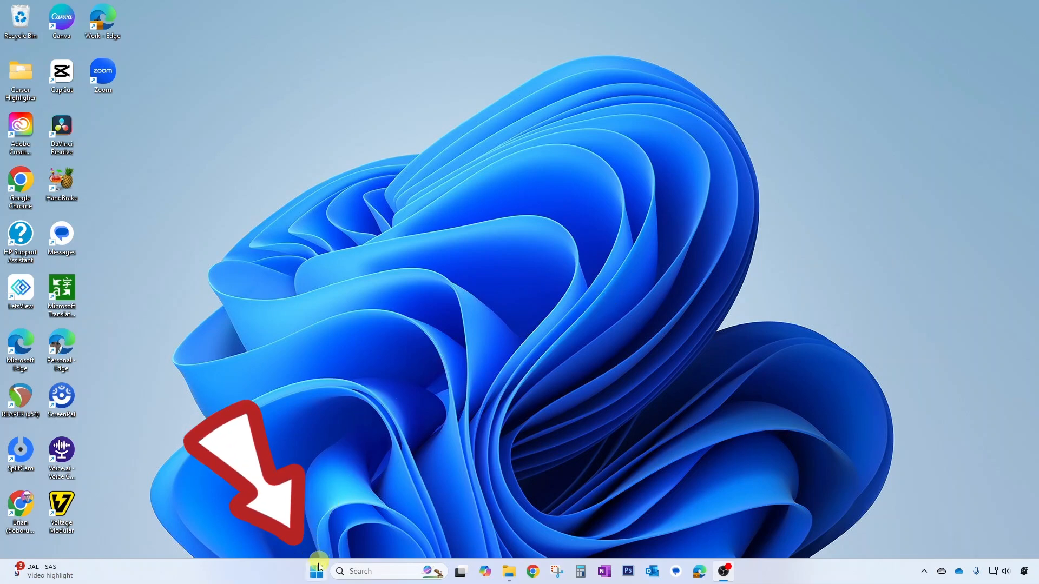
# - Launch Settings from Start and show the Accounts page's account settings list
pyautogui.click(317, 571)
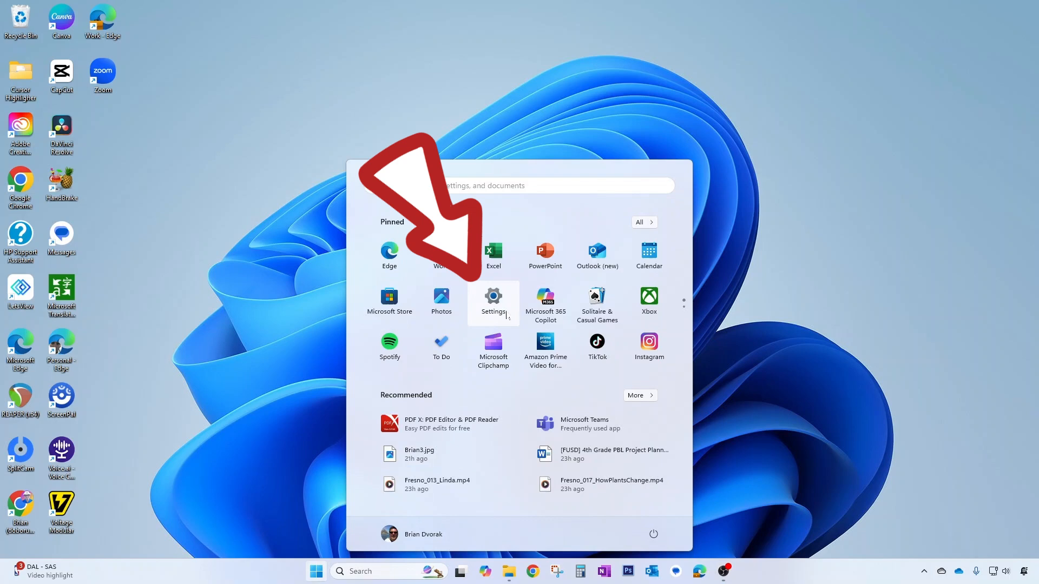
pyautogui.click(494, 299)
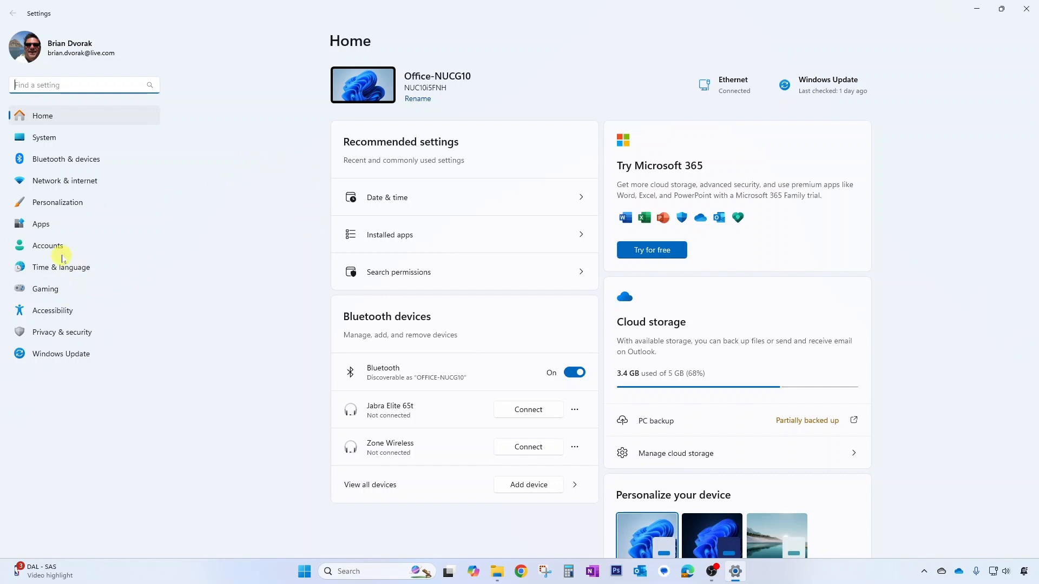
pyautogui.click(48, 245)
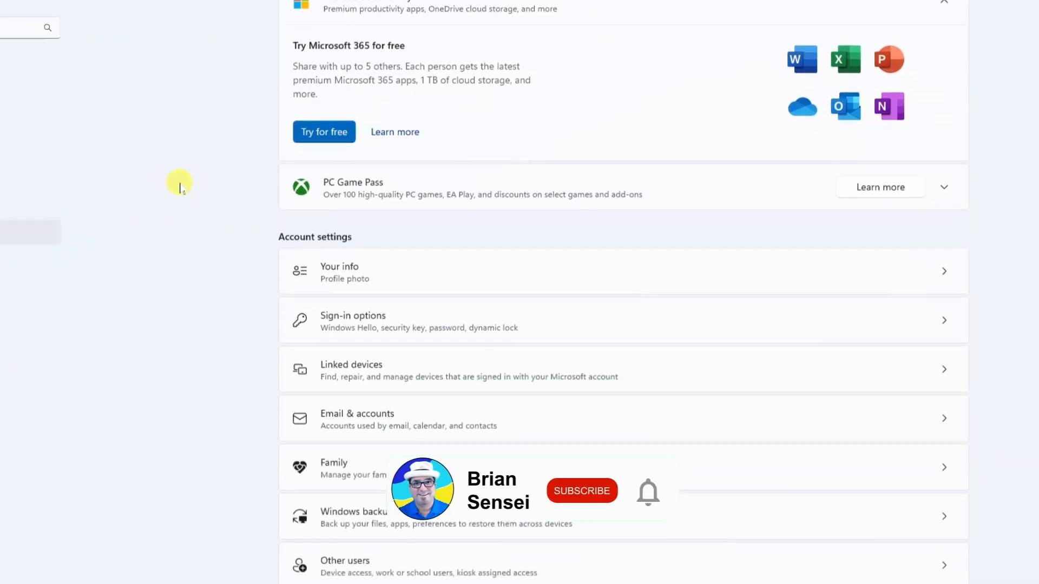
pyautogui.scroll(-3)
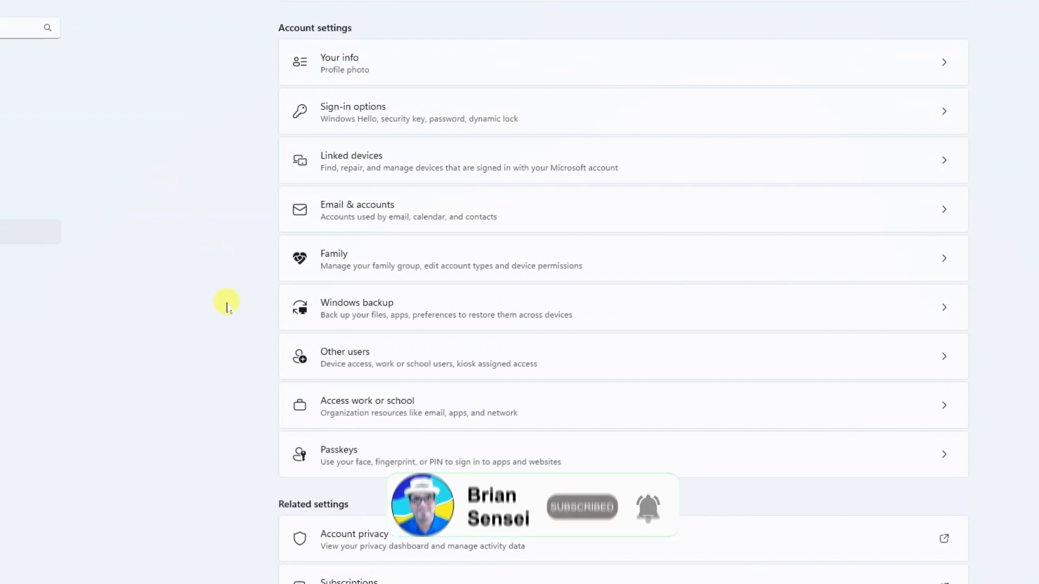
pyautogui.scroll(-3)
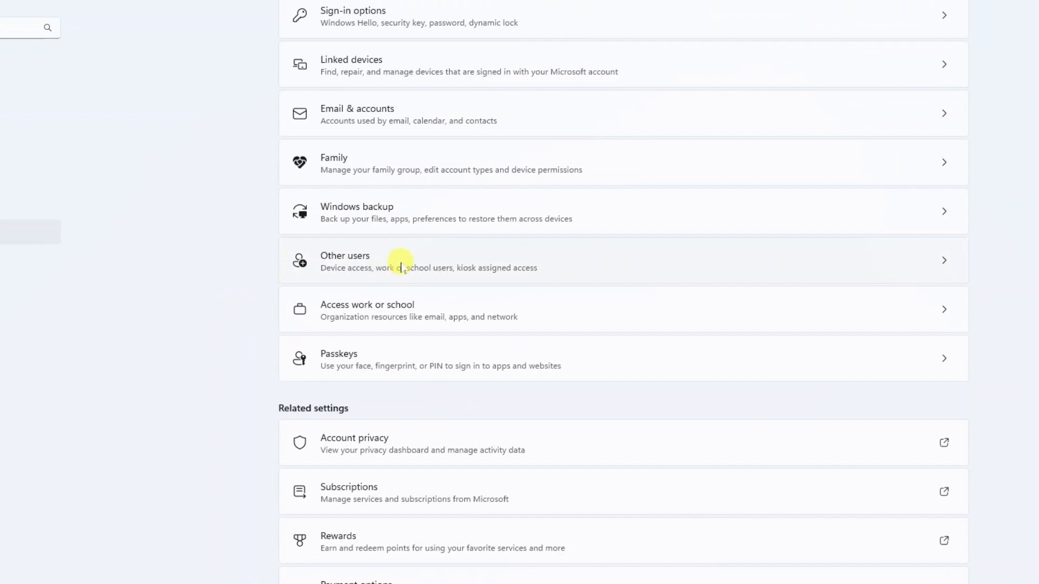
# - Go to the Other users page listing the one existing extra account
pyautogui.click(397, 260)
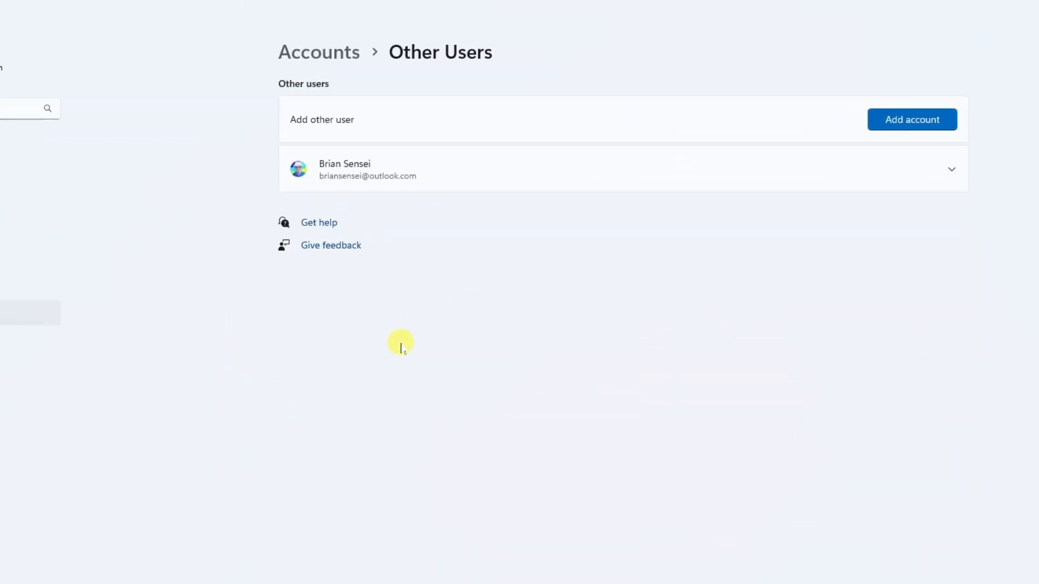
pyautogui.moveTo(238, 125)
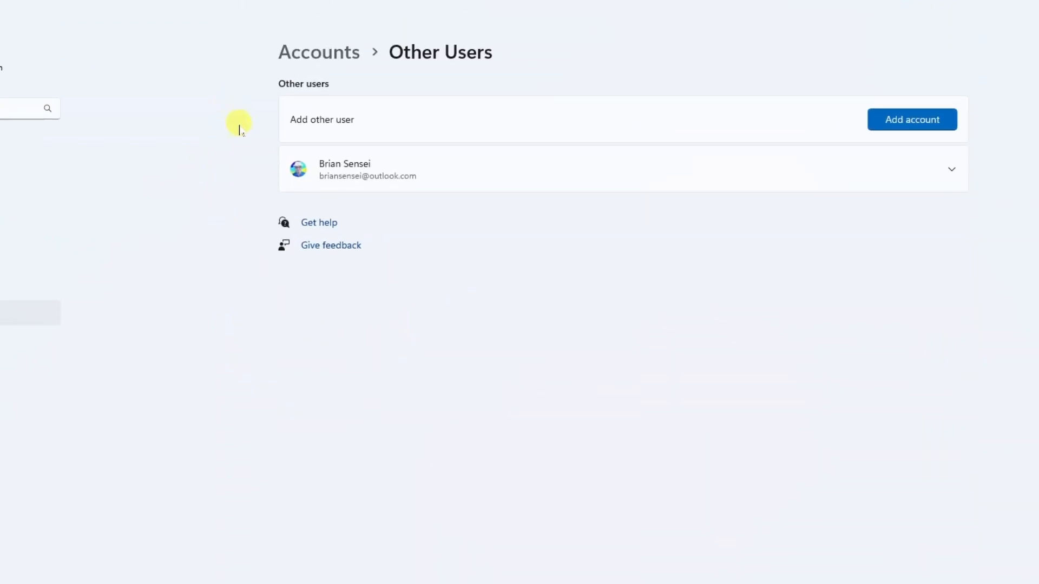
pyautogui.moveTo(248, 157)
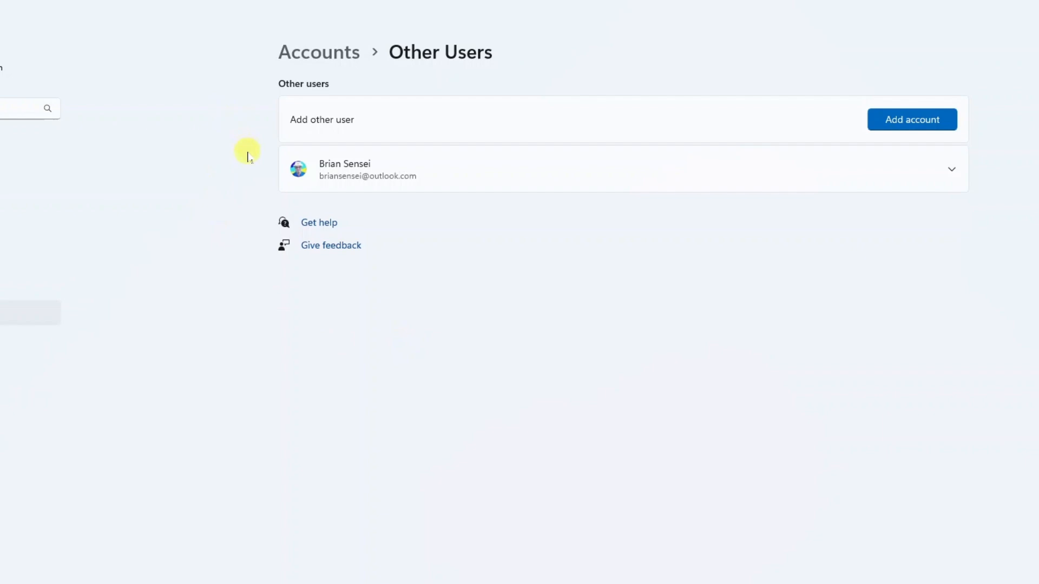
pyautogui.moveTo(473, 176)
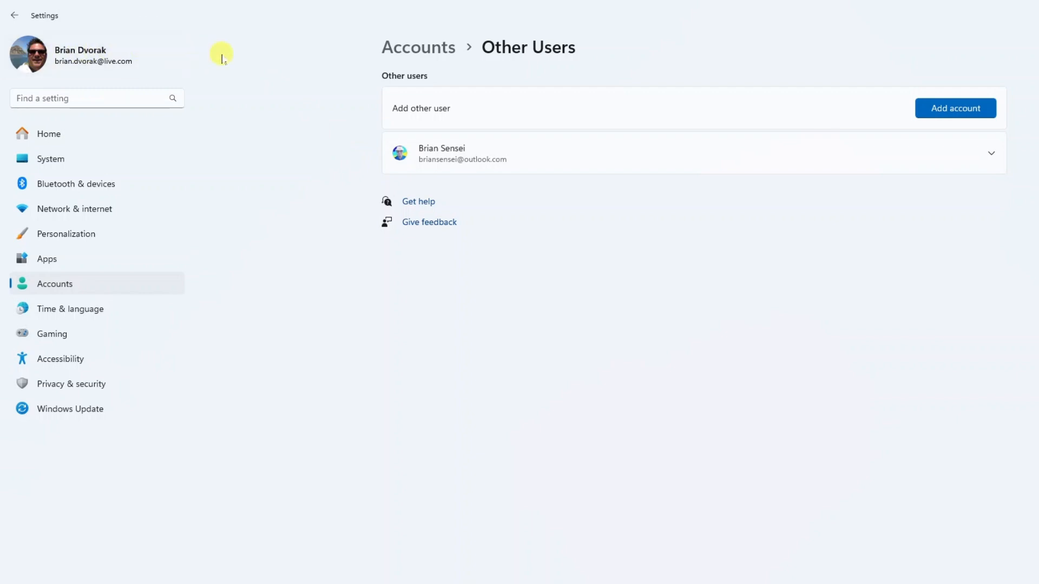
pyautogui.moveTo(322, 100)
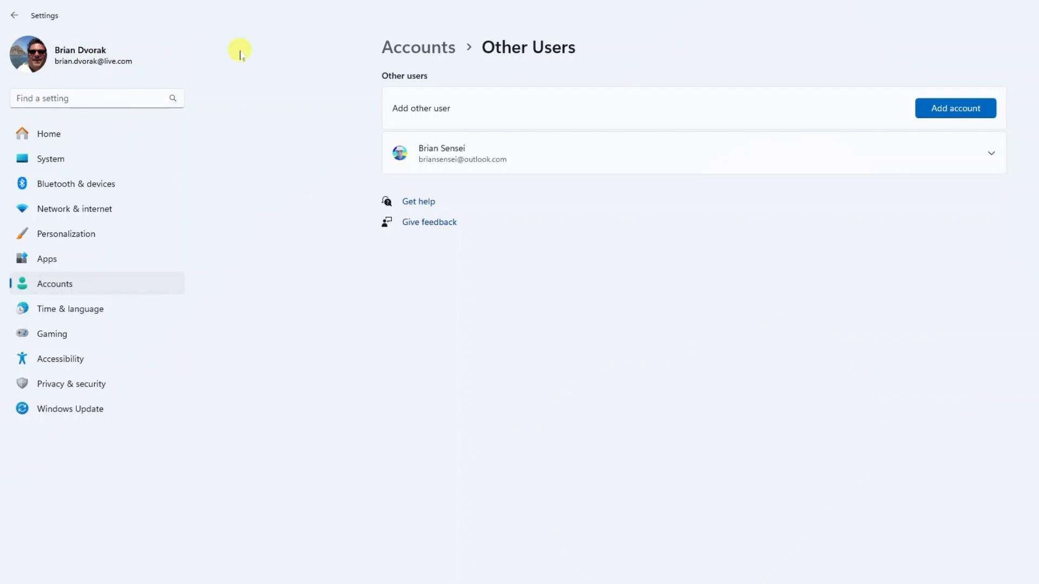
pyautogui.moveTo(651, 97)
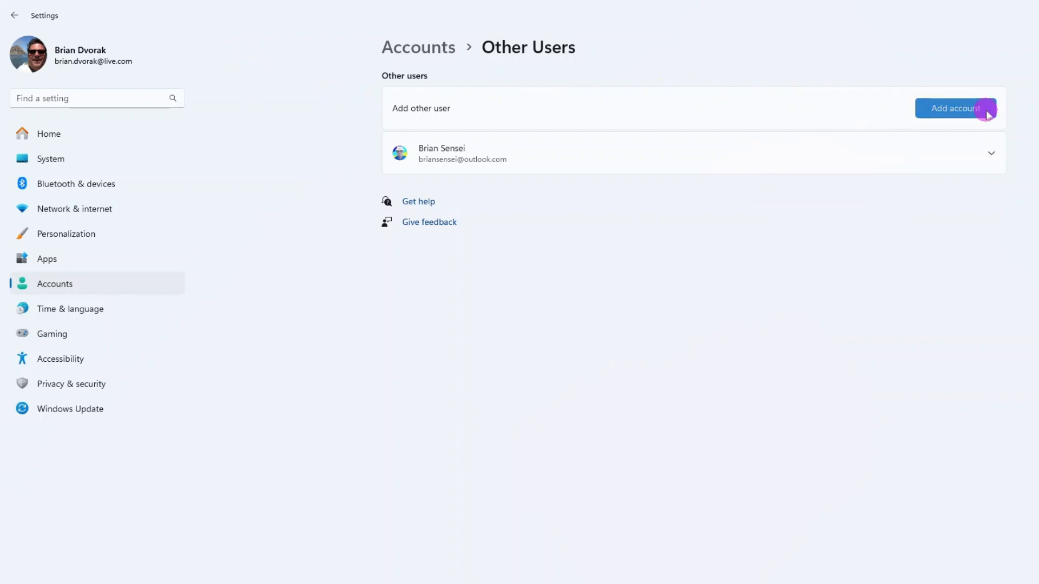
# - Start adding a user and continue without the person's sign-in information
pyautogui.click(956, 108)
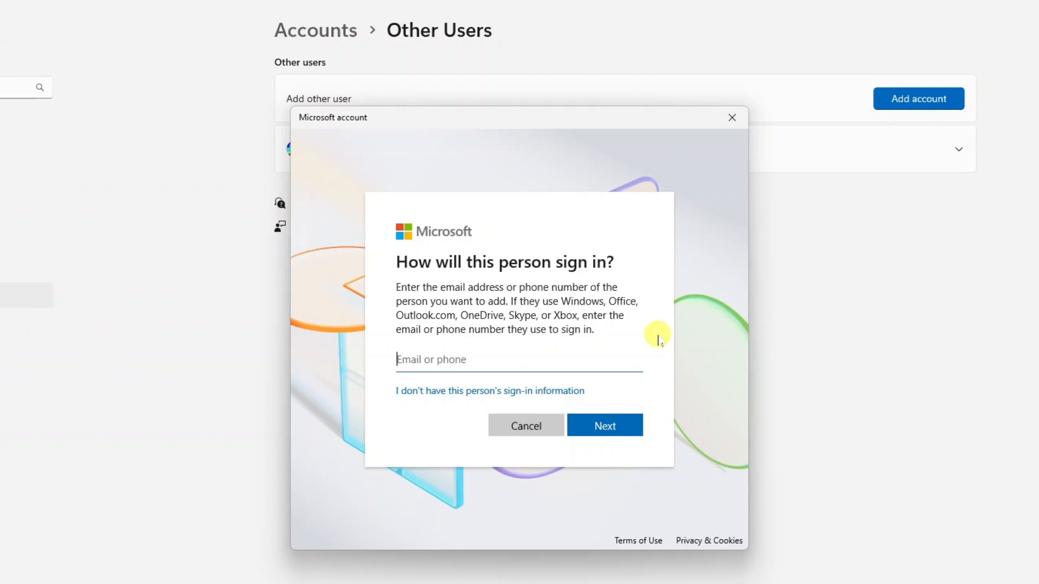
pyautogui.moveTo(660, 324)
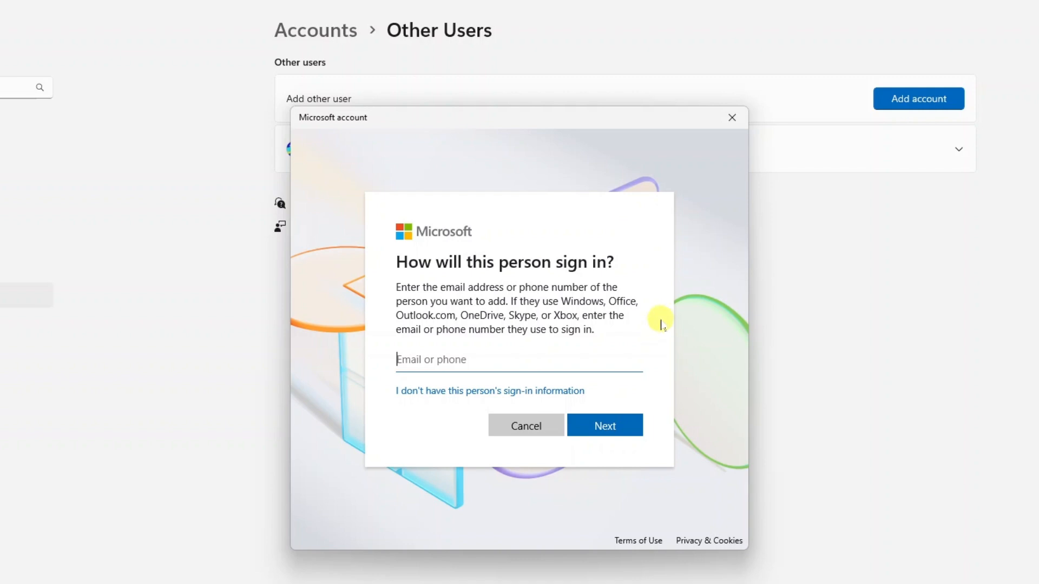
pyautogui.moveTo(664, 334)
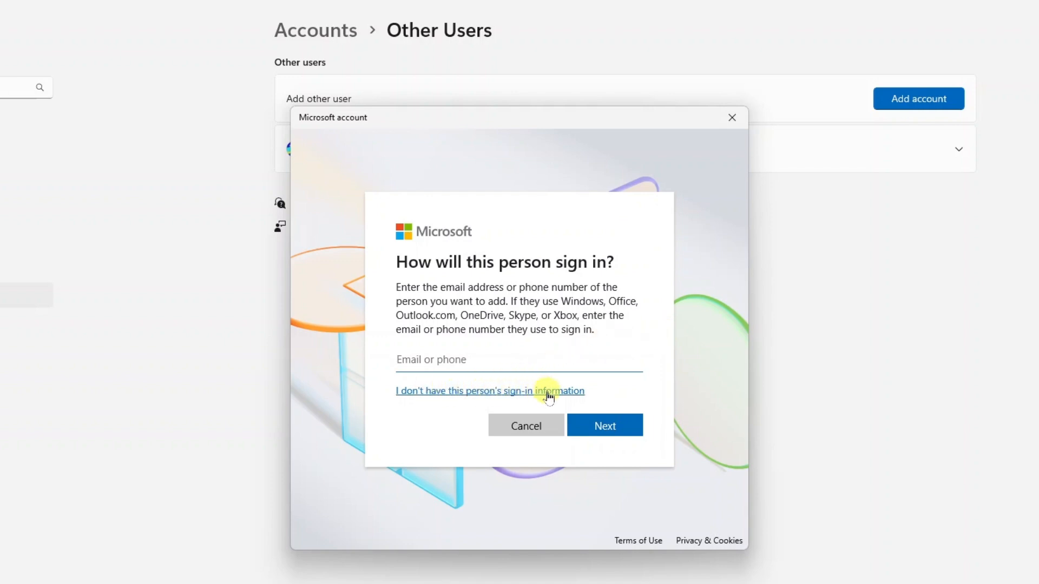
pyautogui.click(489, 390)
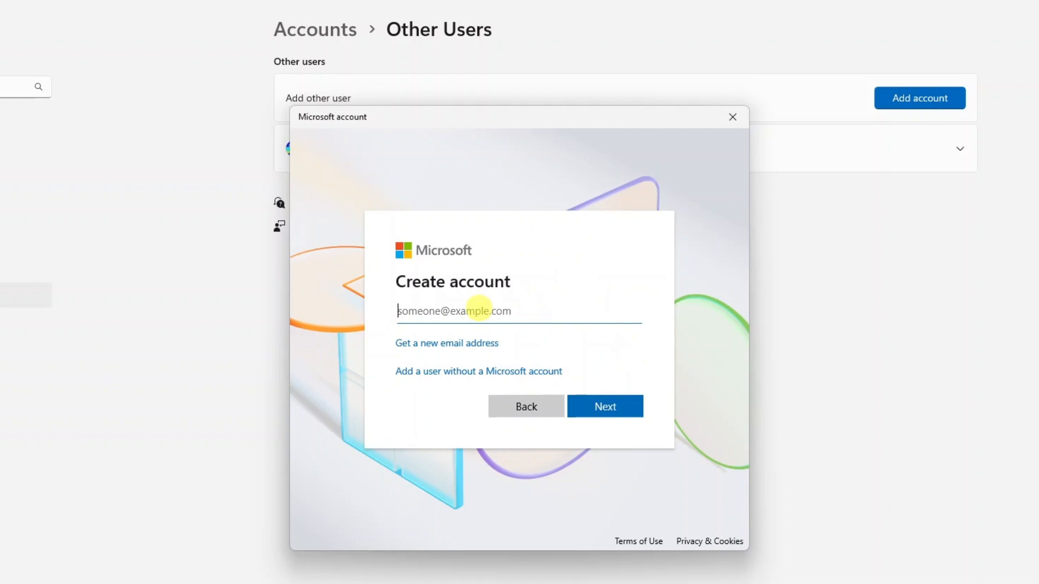
pyautogui.moveTo(618, 310)
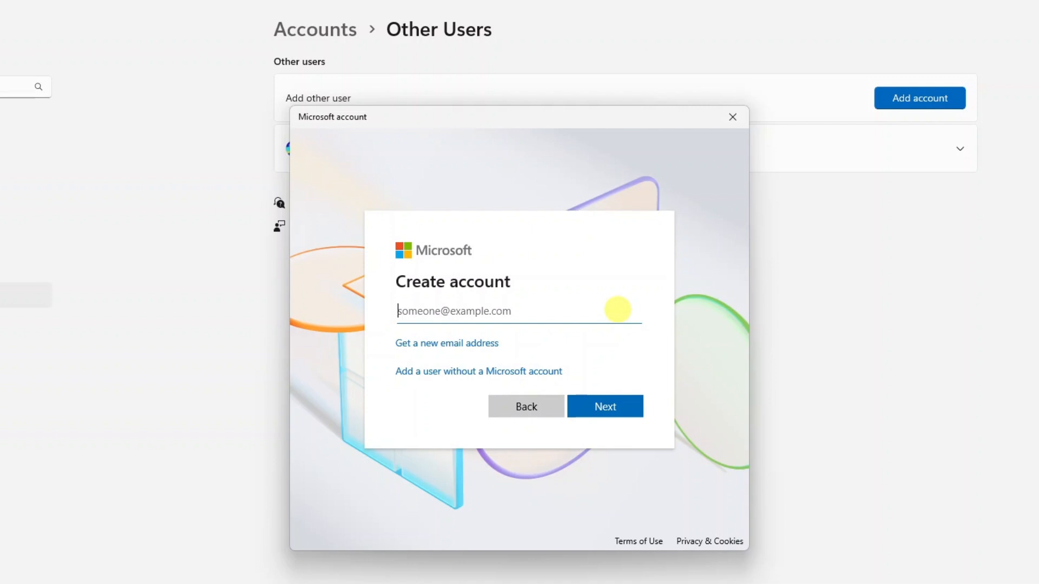
pyautogui.moveTo(631, 303)
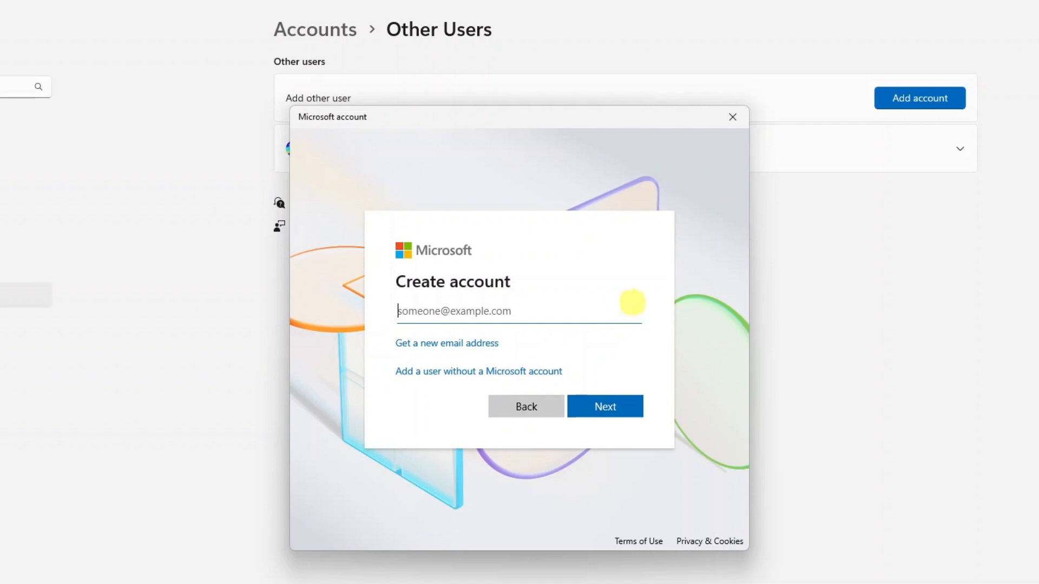
pyautogui.moveTo(595, 363)
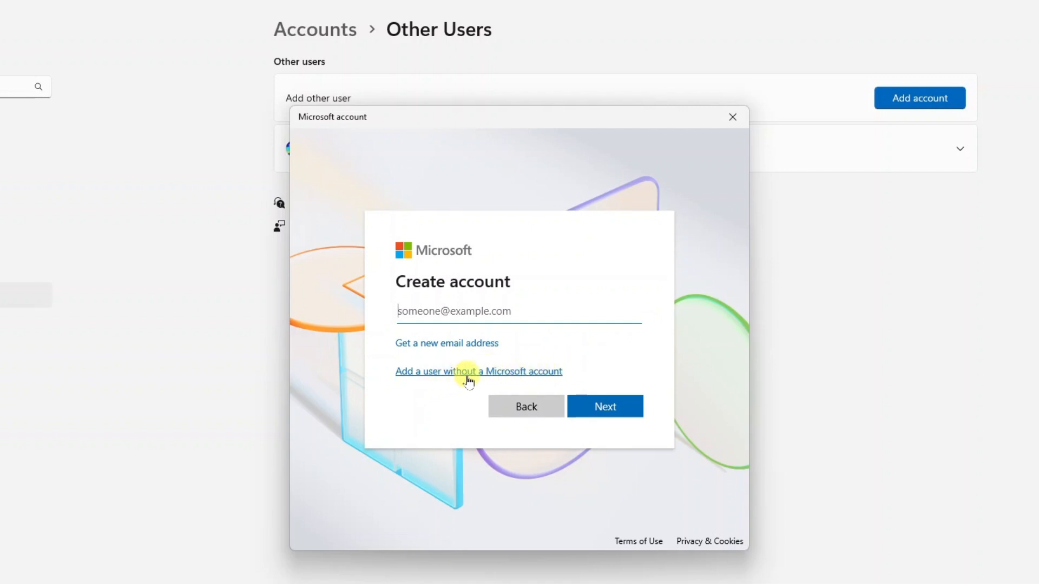
pyautogui.moveTo(537, 377)
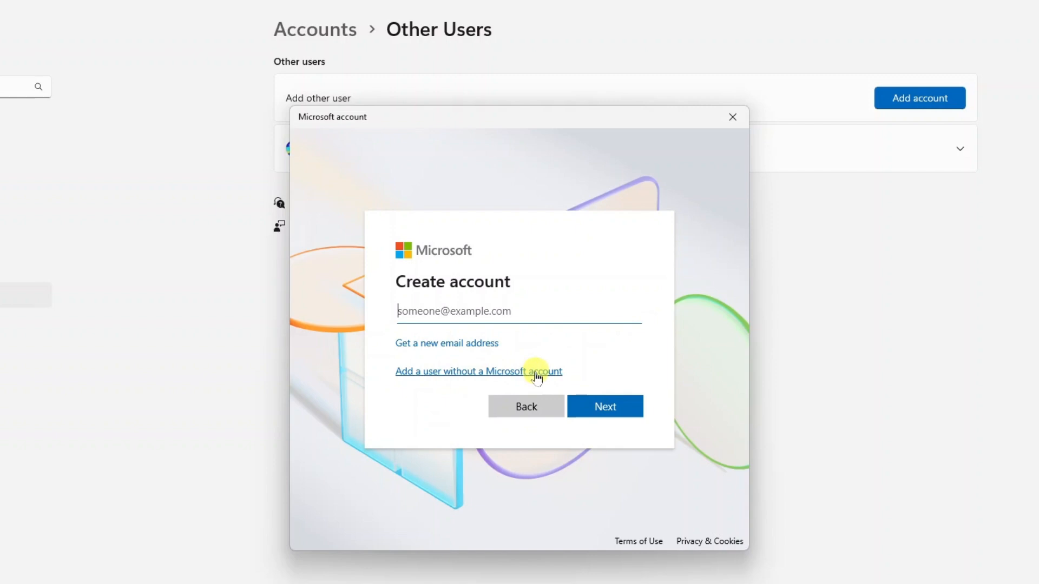
# - Create local user Forrest with a password and security questions, then submit
pyautogui.click(477, 371)
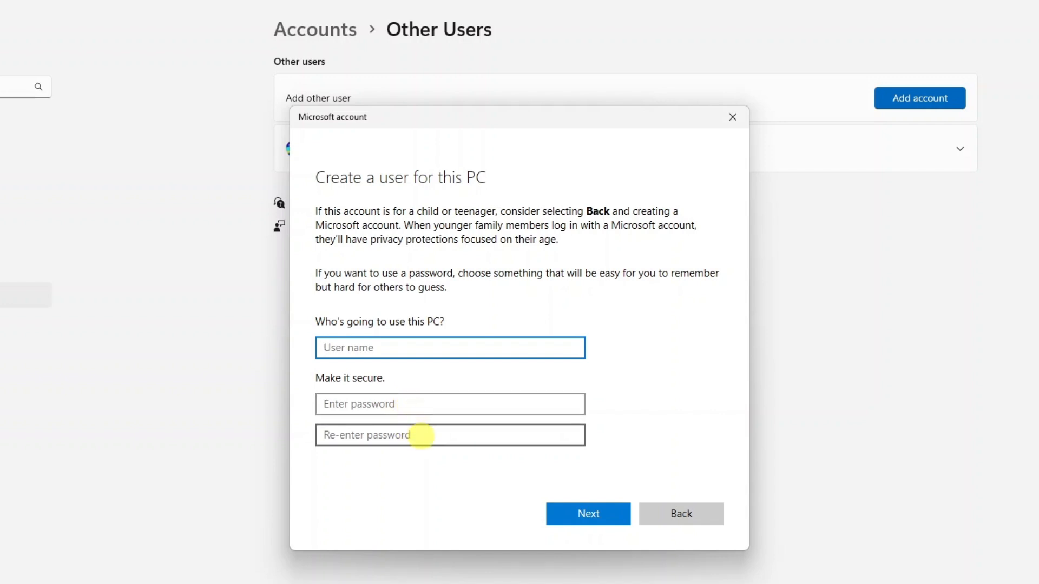
pyautogui.write('Forrest')
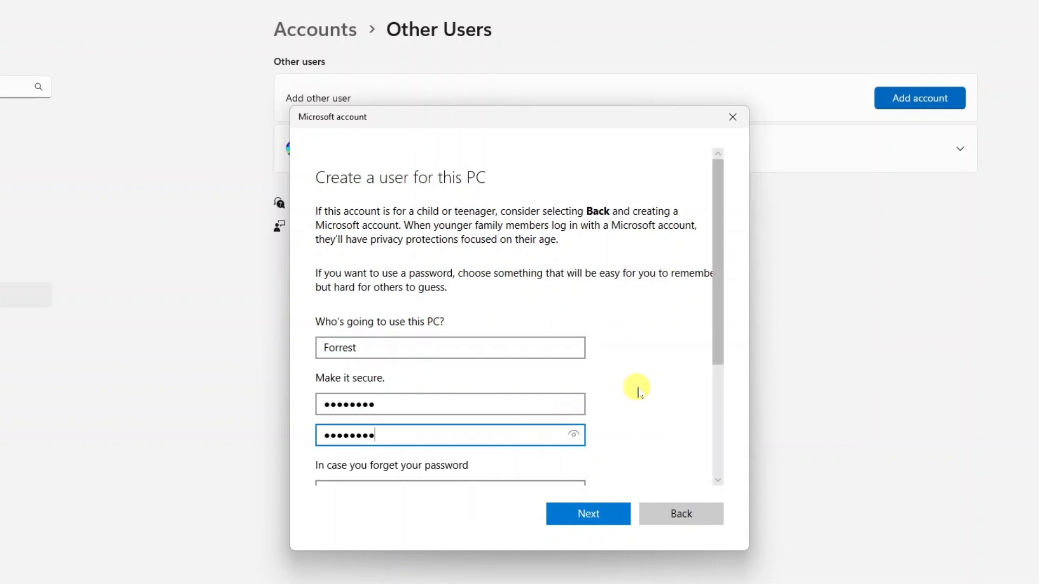
pyautogui.scroll(-3)
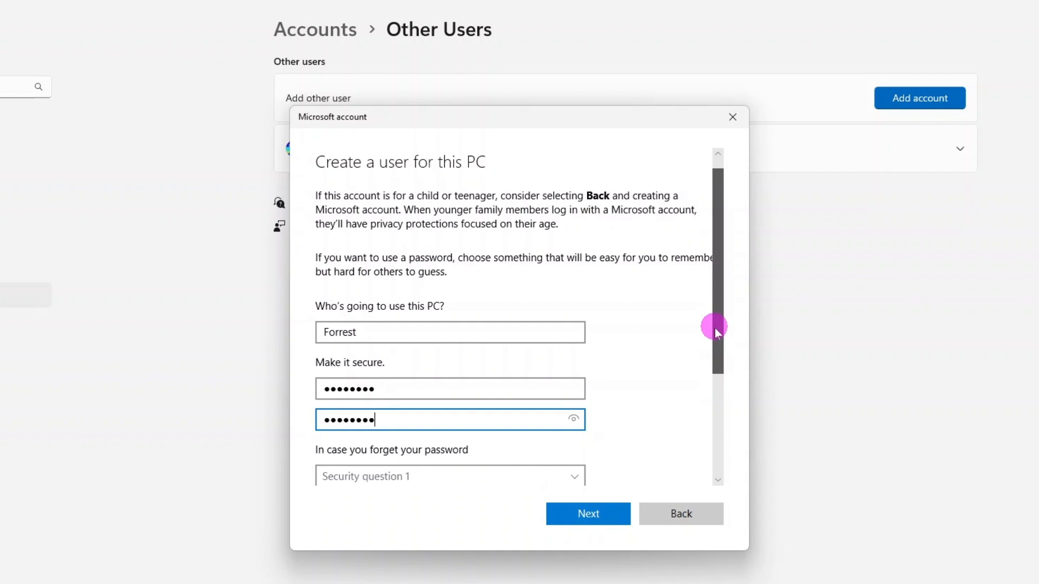
pyautogui.scroll(-3)
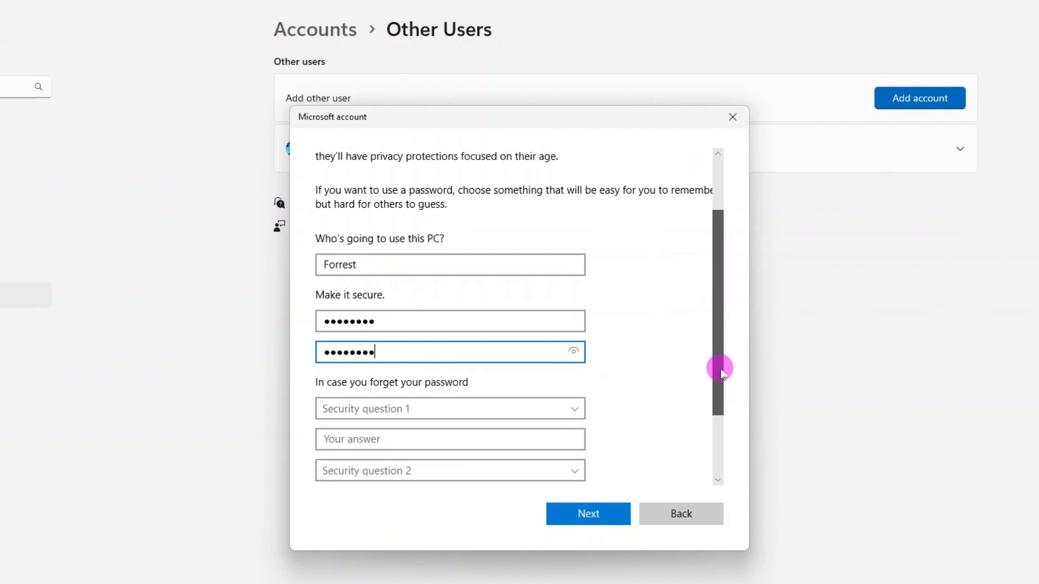
pyautogui.scroll(-3)
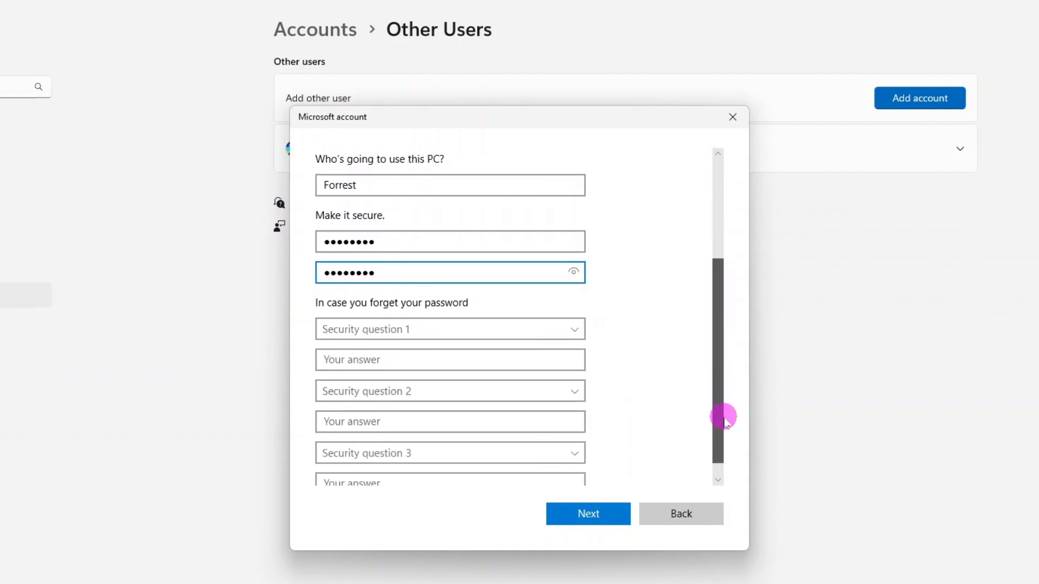
pyautogui.scroll(-3)
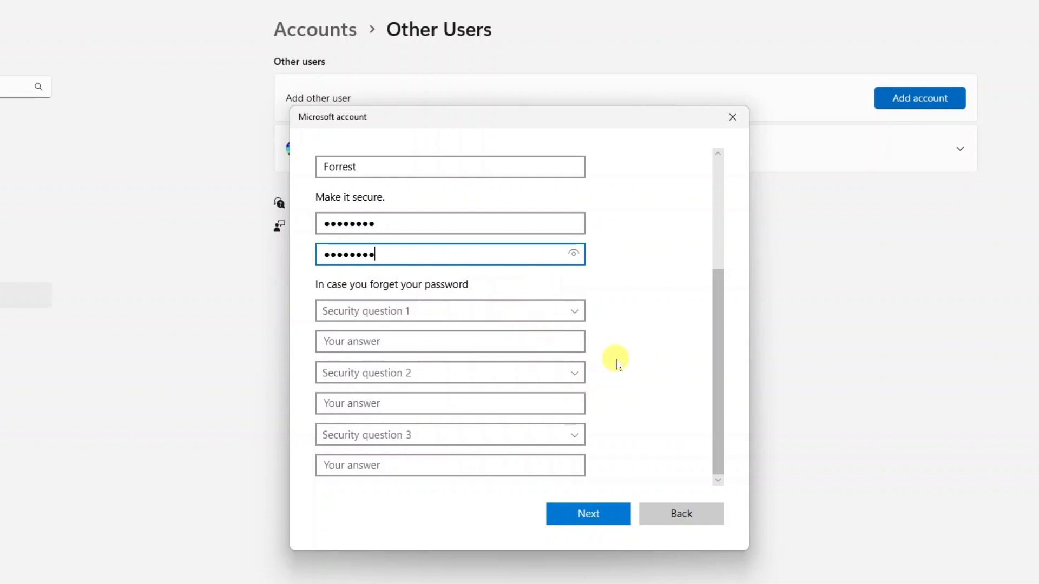
pyautogui.click(450, 310)
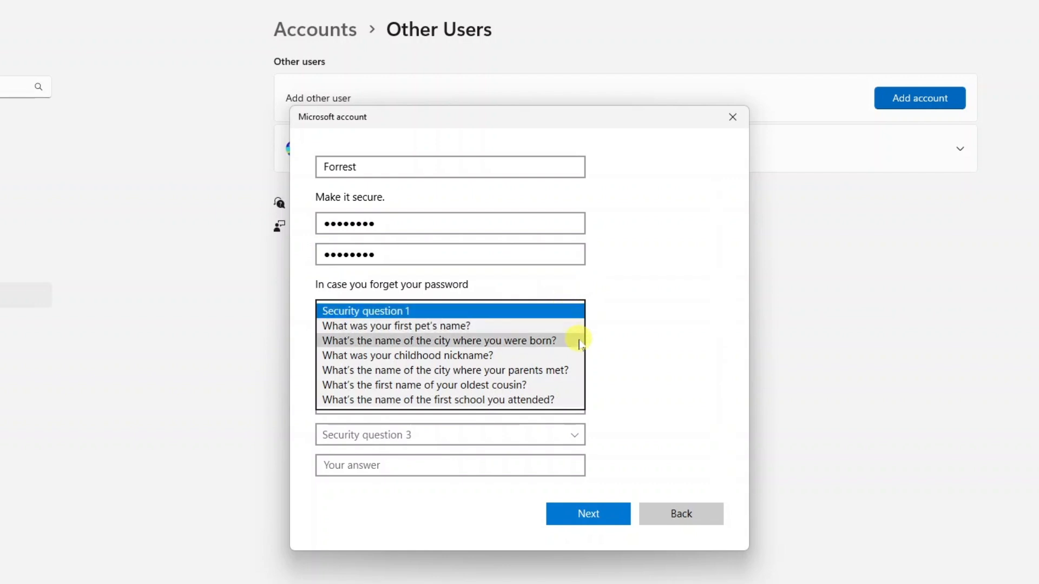
pyautogui.moveTo(553, 370)
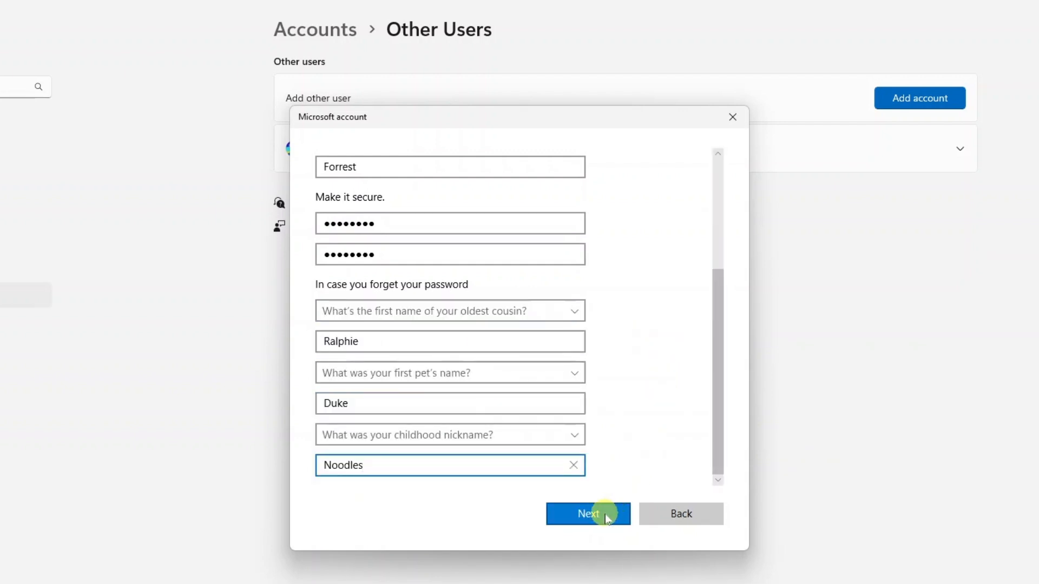
pyautogui.click(587, 514)
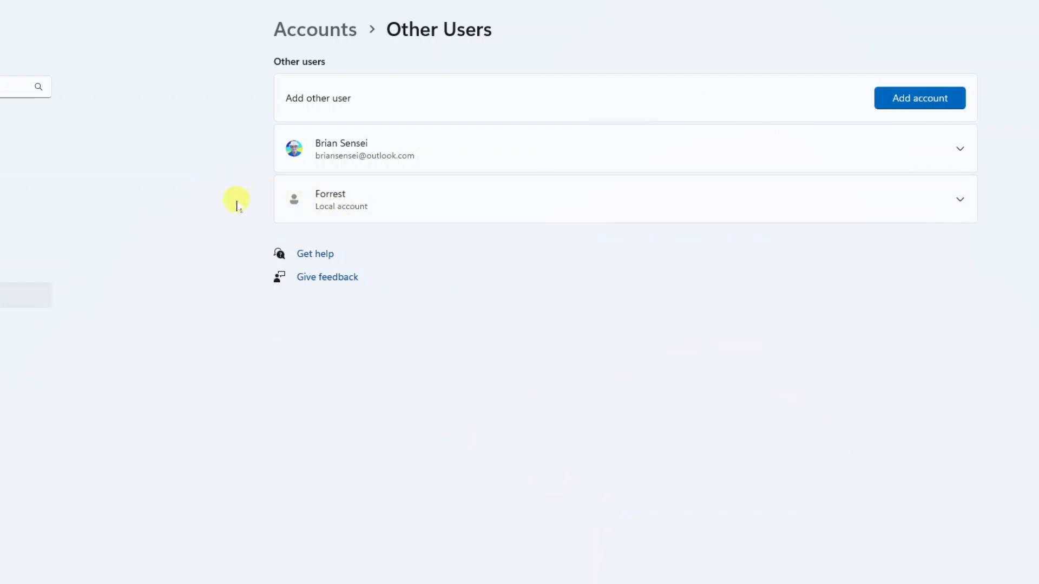
pyautogui.moveTo(949, 332)
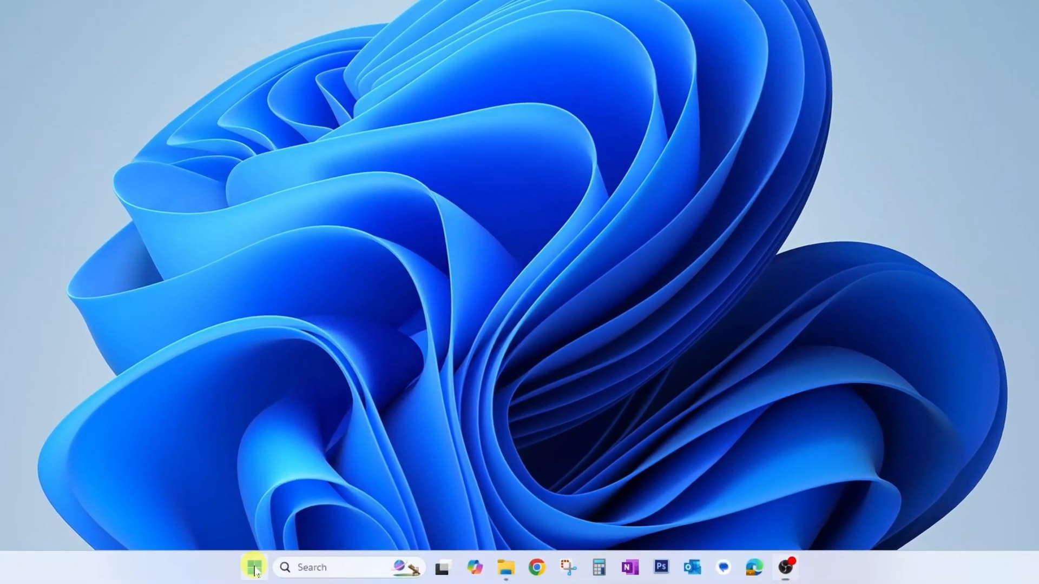
pyautogui.click(254, 568)
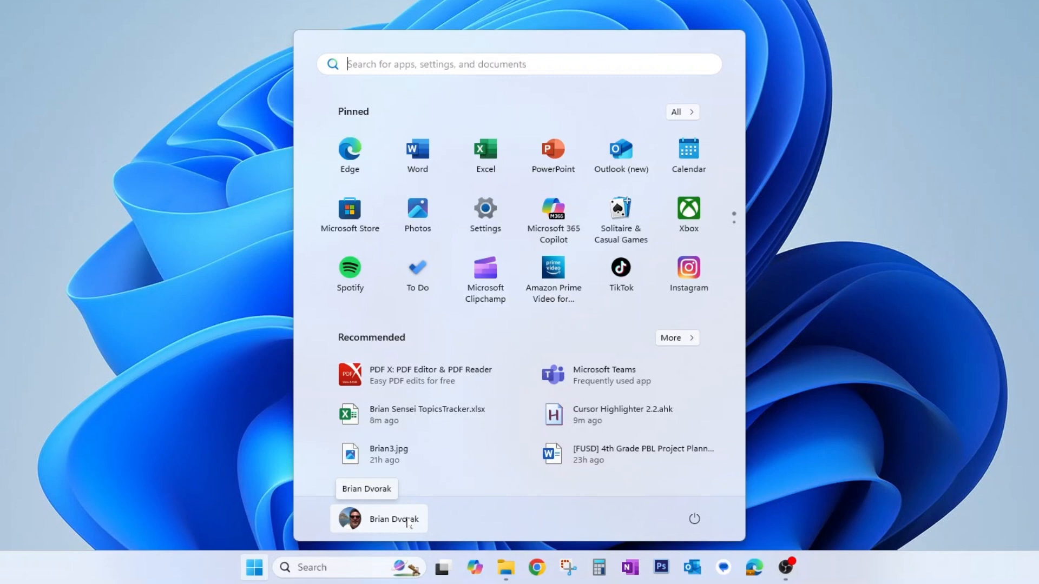
pyautogui.click(378, 518)
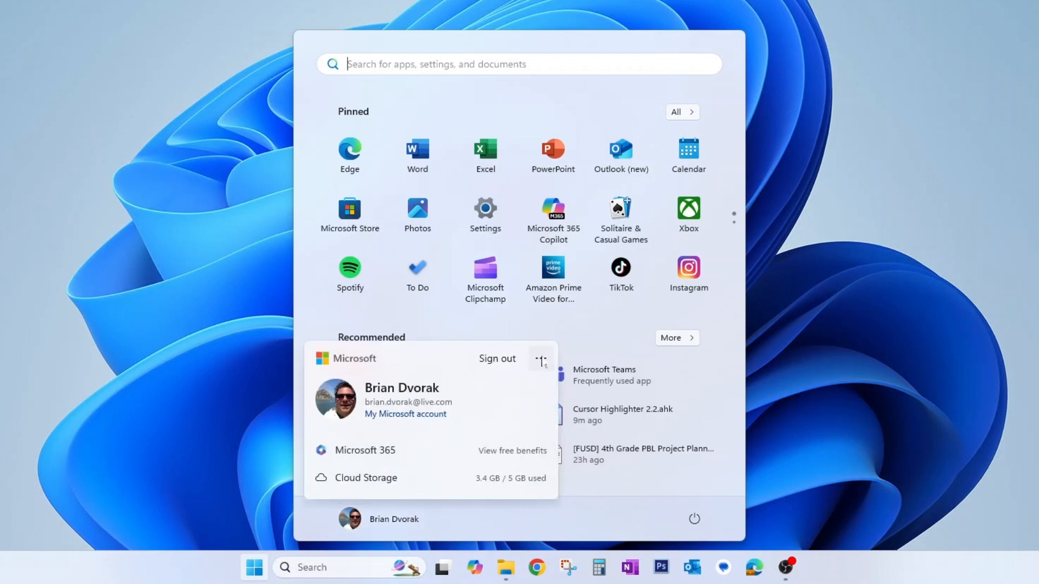
pyautogui.click(541, 358)
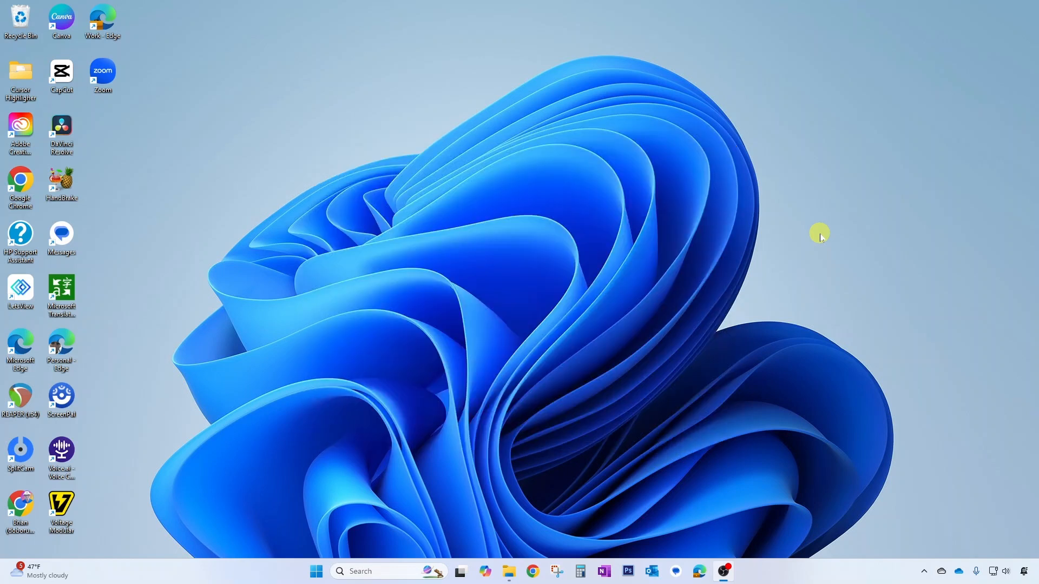
pyautogui.moveTo(588, 428)
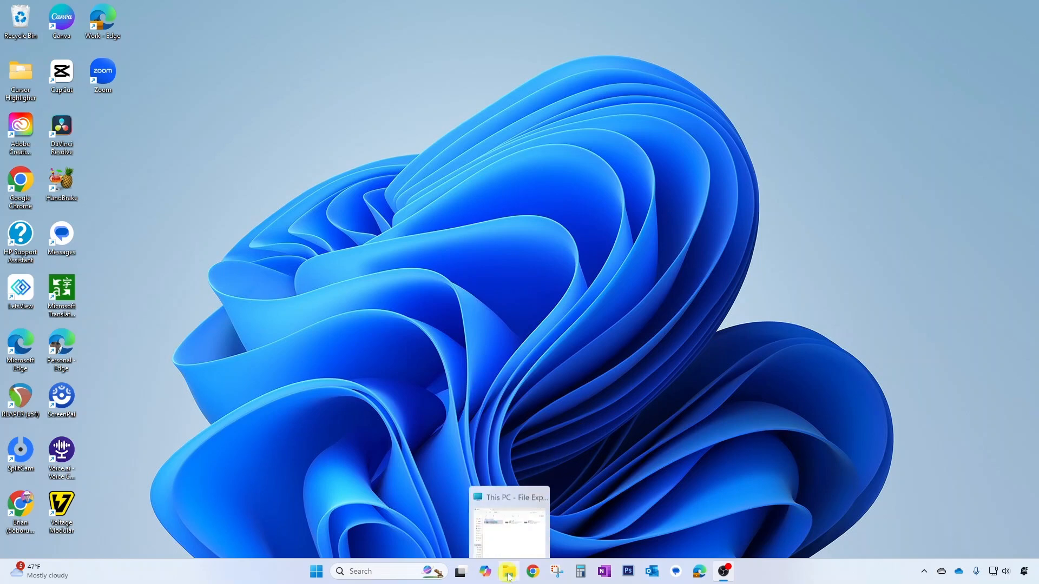
# - Browse File Explorer to C:\Users, where admin, brian, Default, Forrest and Public are listed
pyautogui.click(509, 571)
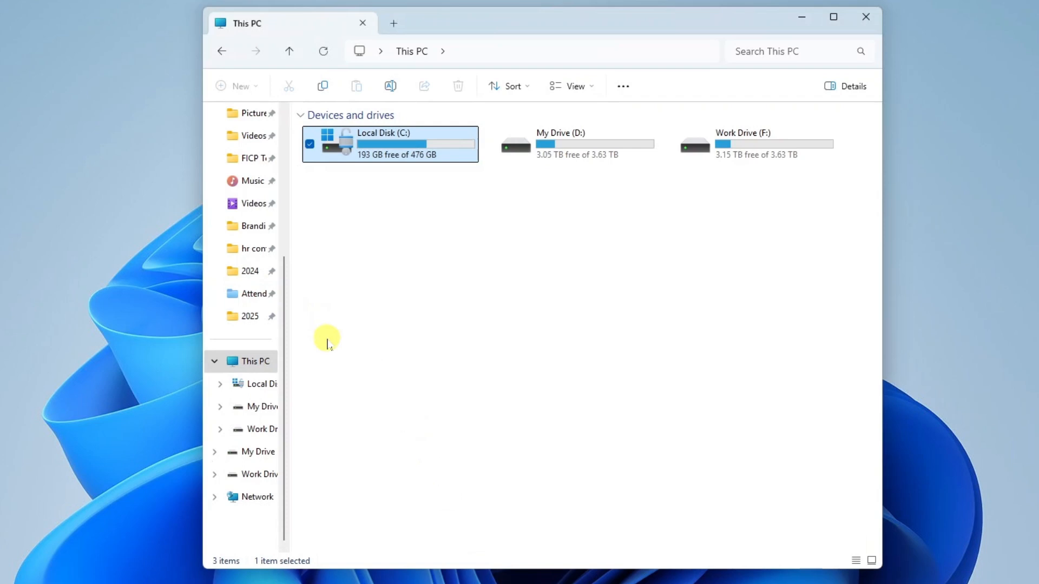
pyautogui.click(250, 361)
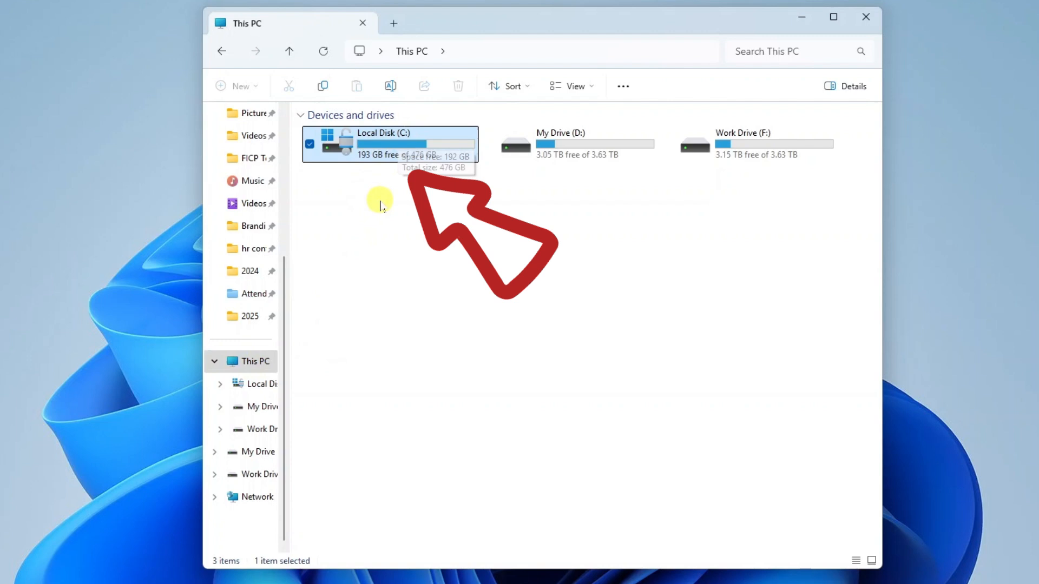
pyautogui.doubleClick(383, 143)
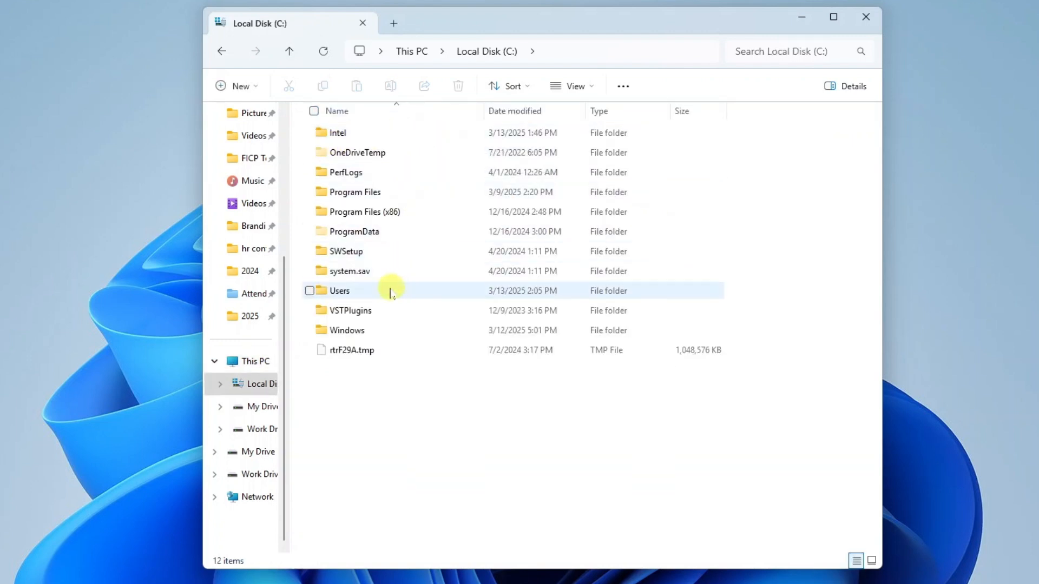
pyautogui.moveTo(367, 291)
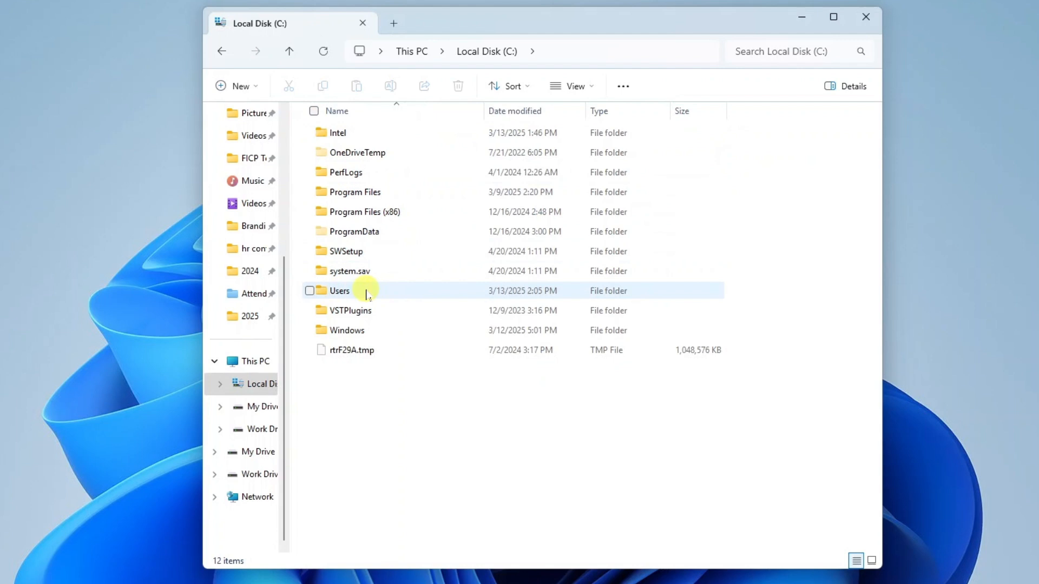
pyautogui.doubleClick(339, 291)
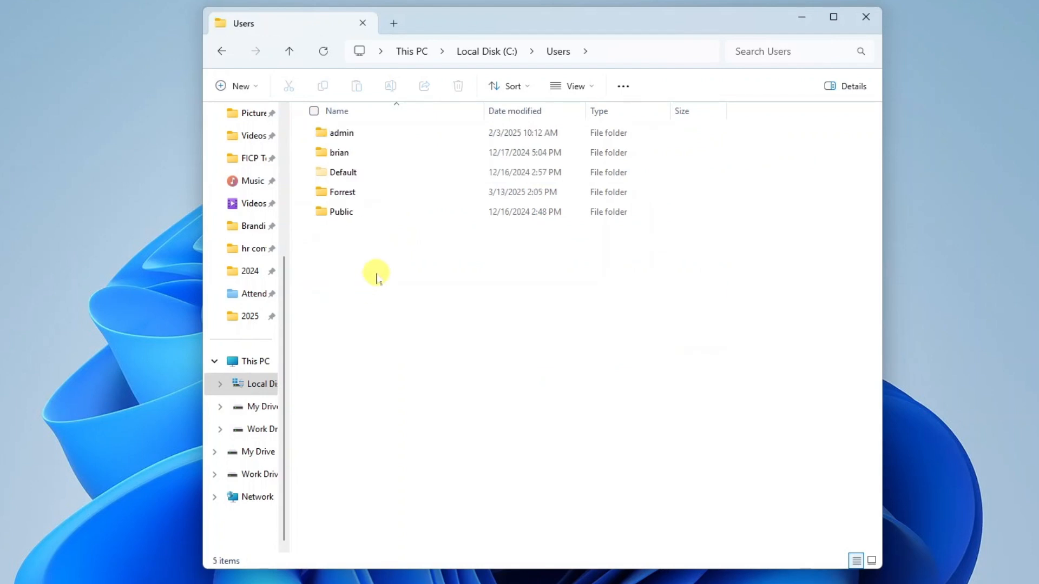
pyautogui.click(341, 132)
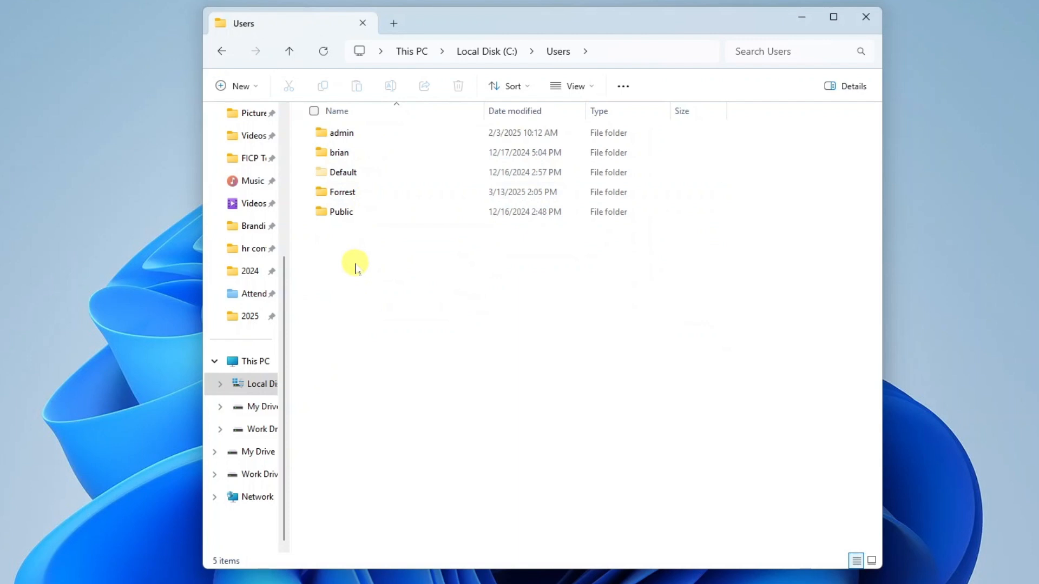
pyautogui.moveTo(366, 296)
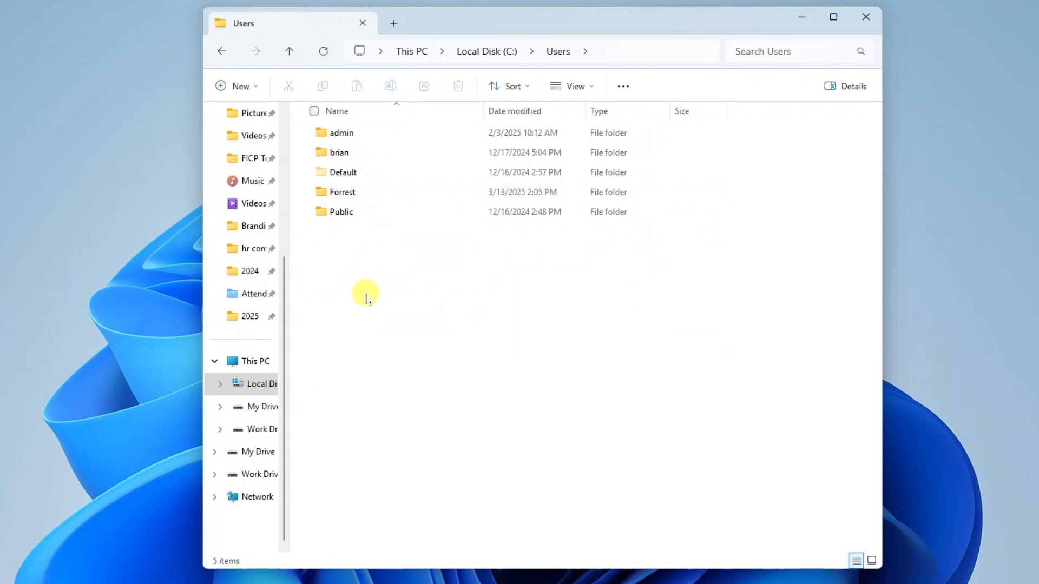
pyautogui.moveTo(363, 263)
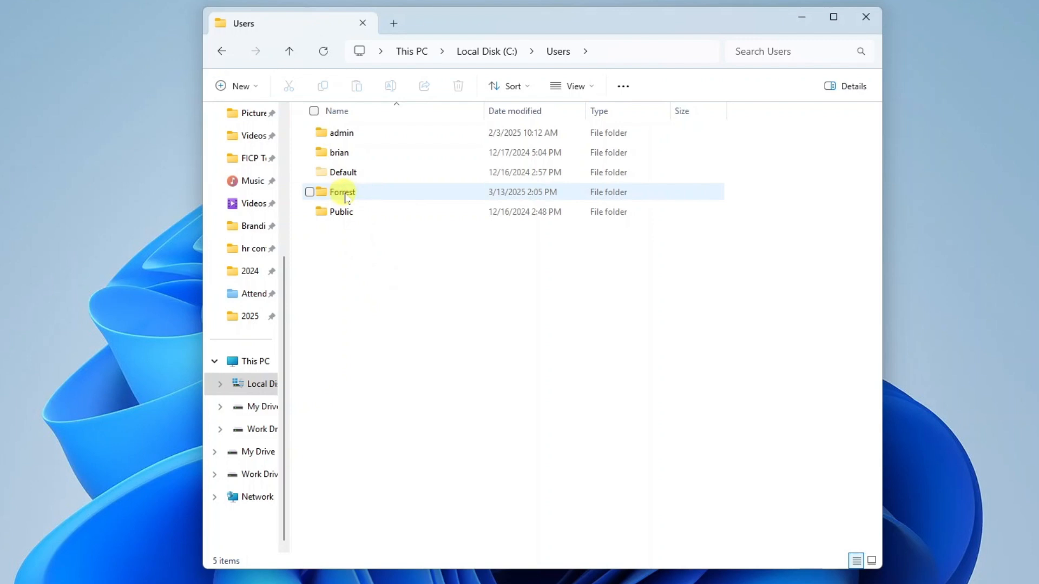
pyautogui.moveTo(371, 197)
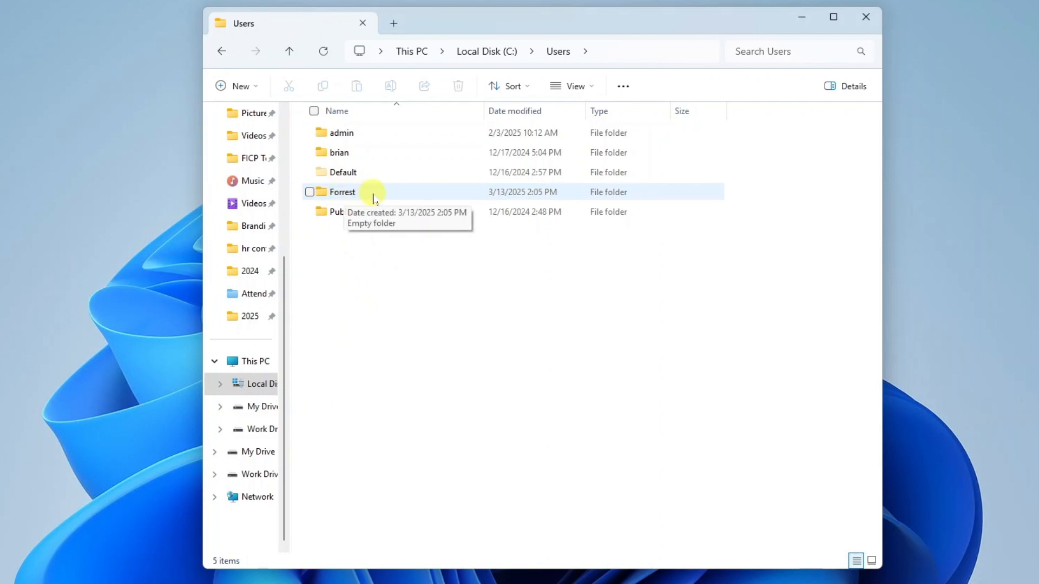
# - Grant permanent access to C:\Users\Forrest and enter its profile folders
pyautogui.doubleClick(342, 191)
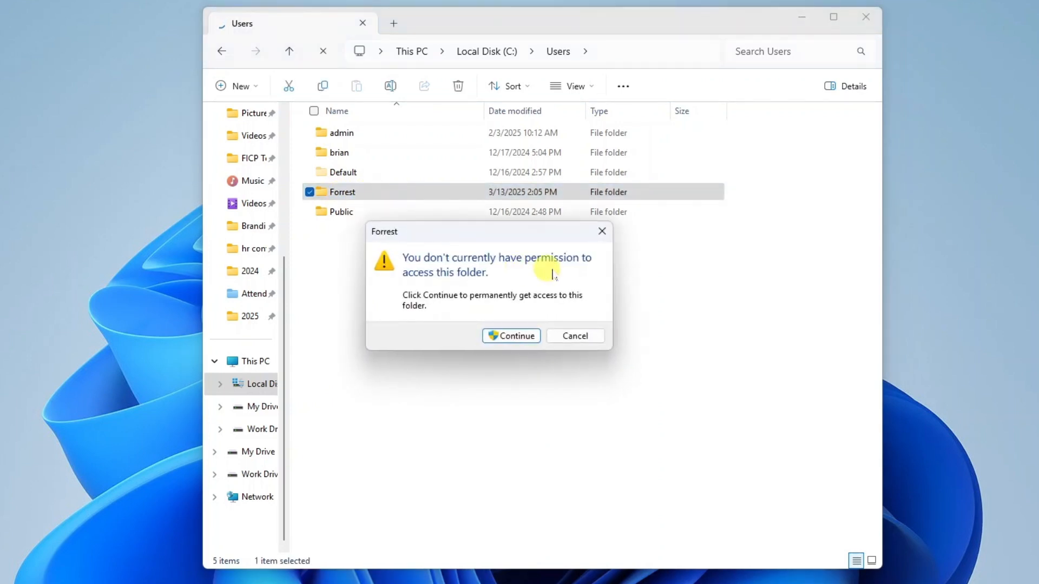
pyautogui.moveTo(577, 275)
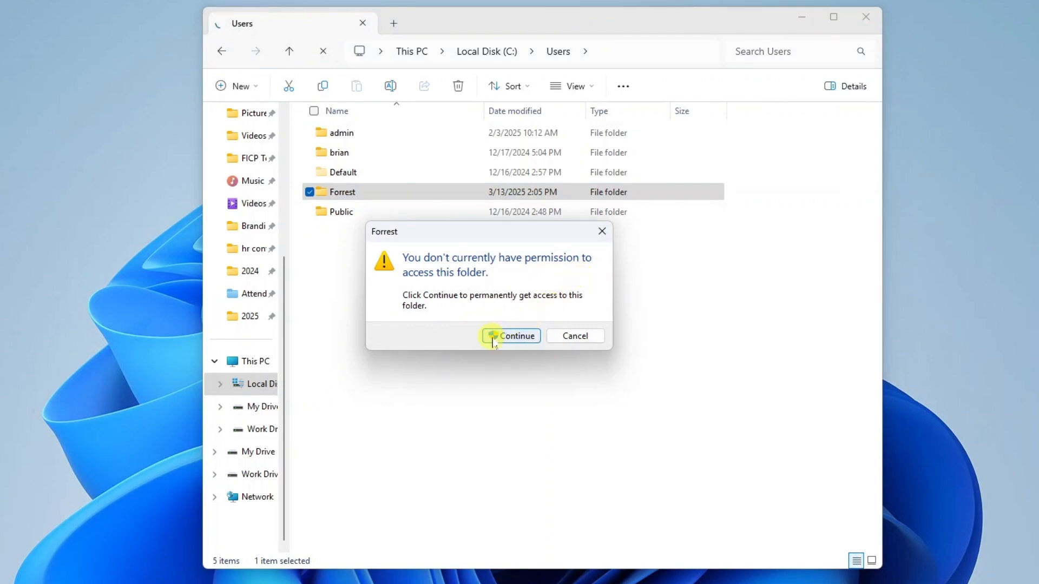
pyautogui.click(512, 335)
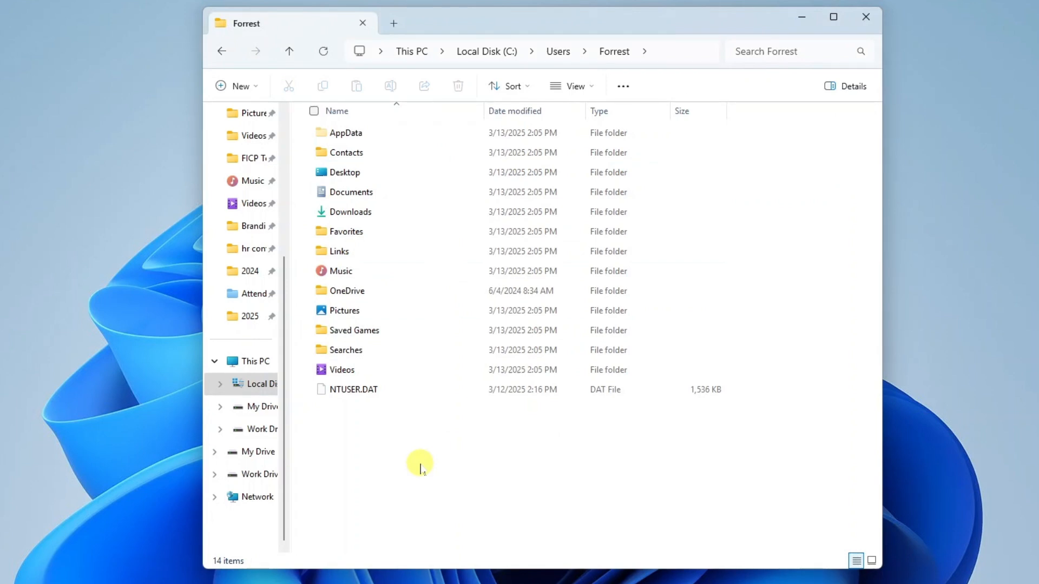
pyautogui.moveTo(406, 462)
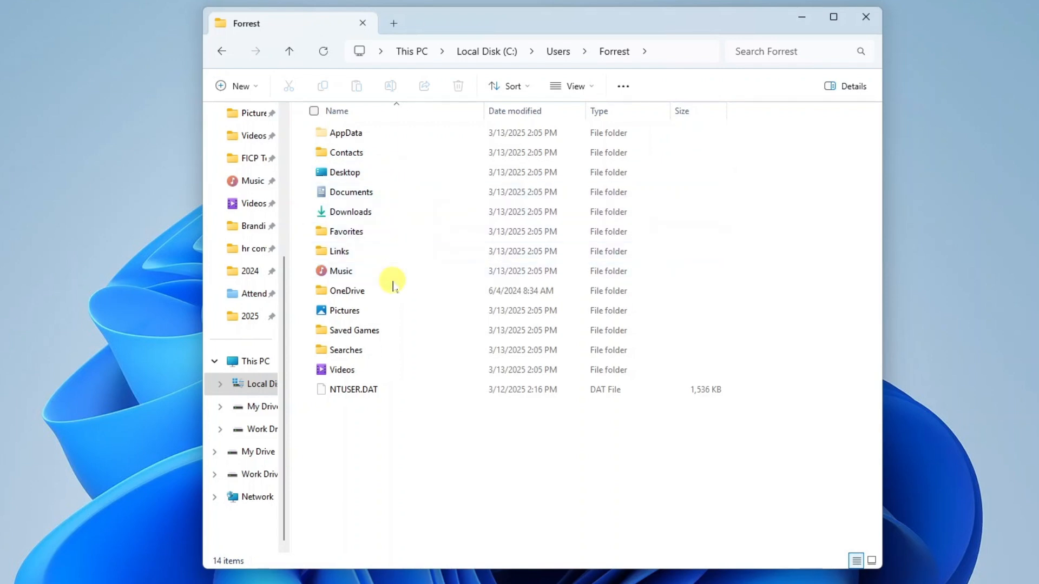
pyautogui.moveTo(381, 427)
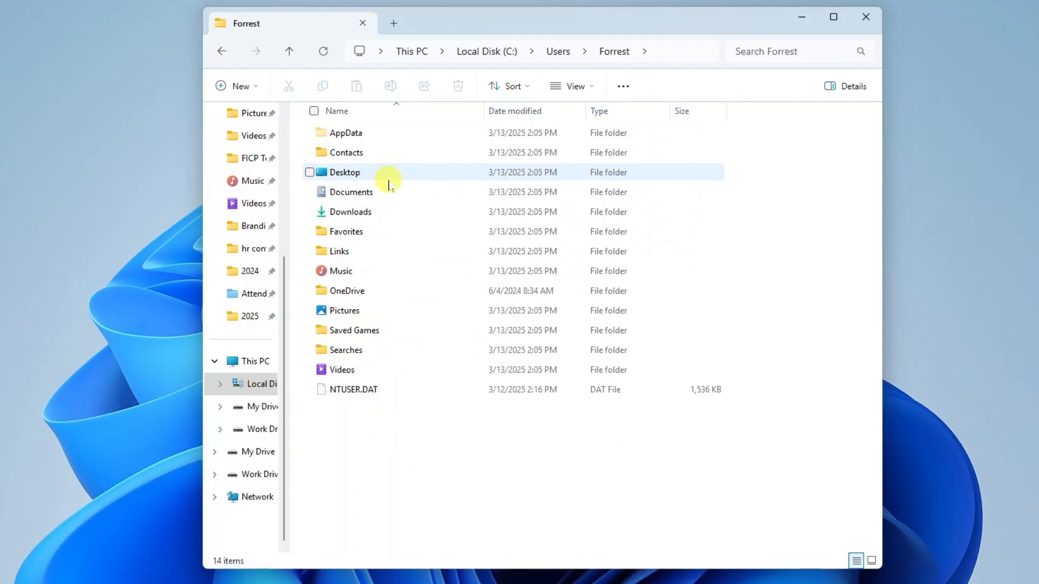
pyautogui.moveTo(390, 222)
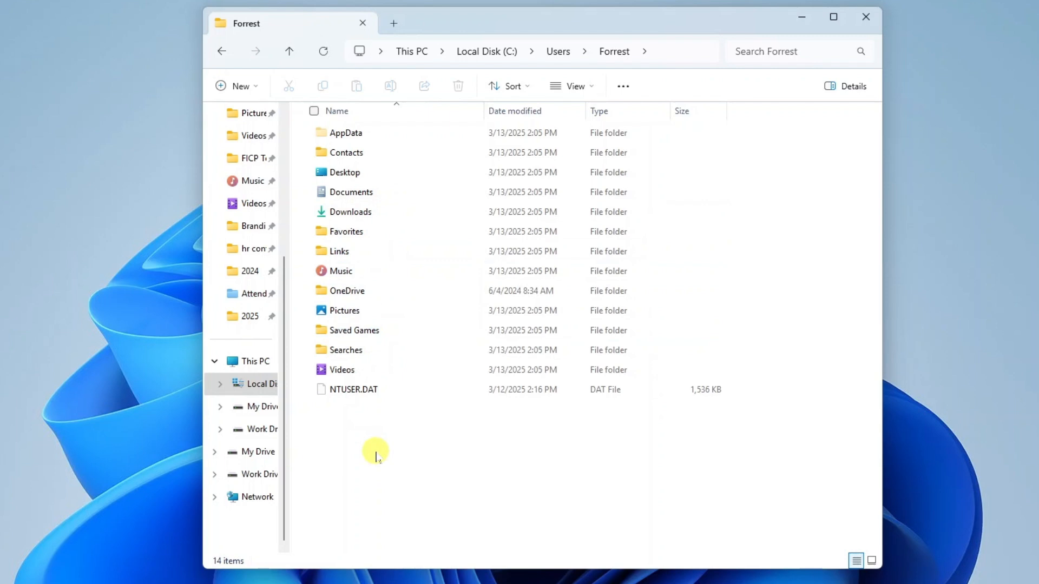
pyautogui.moveTo(99, 377)
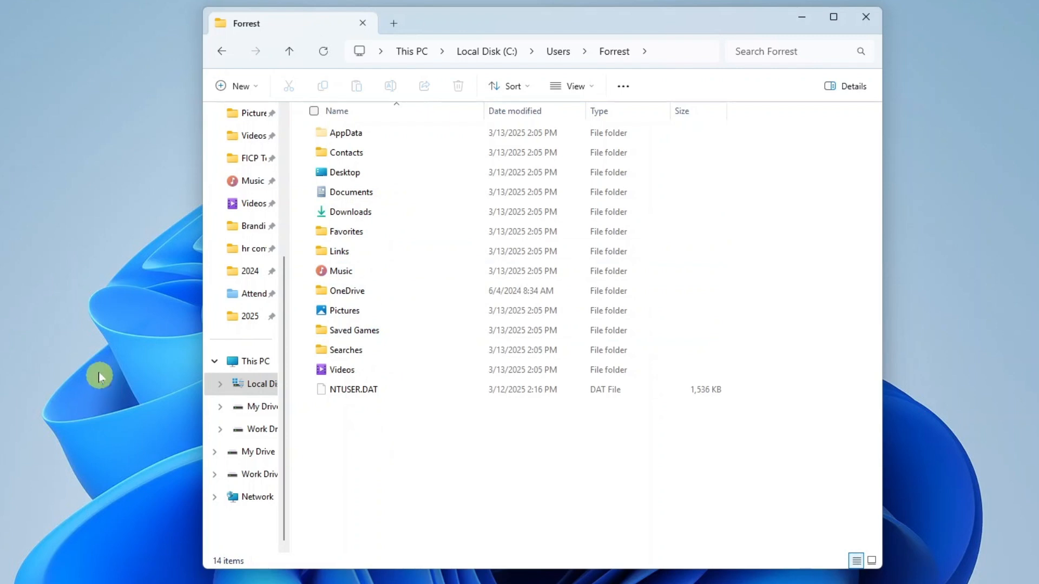
pyautogui.moveTo(19, 277)
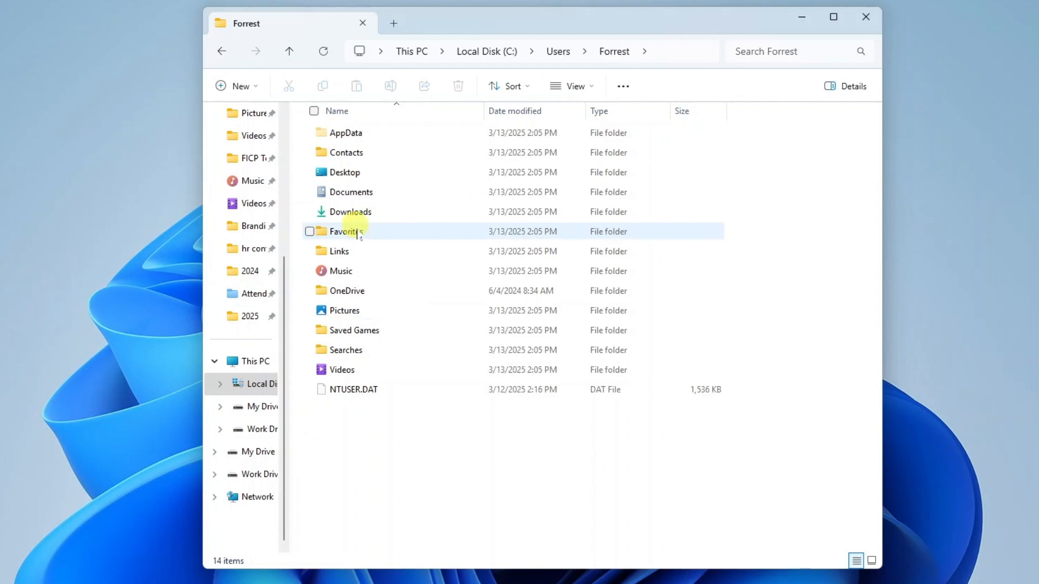
pyautogui.moveTo(384, 291)
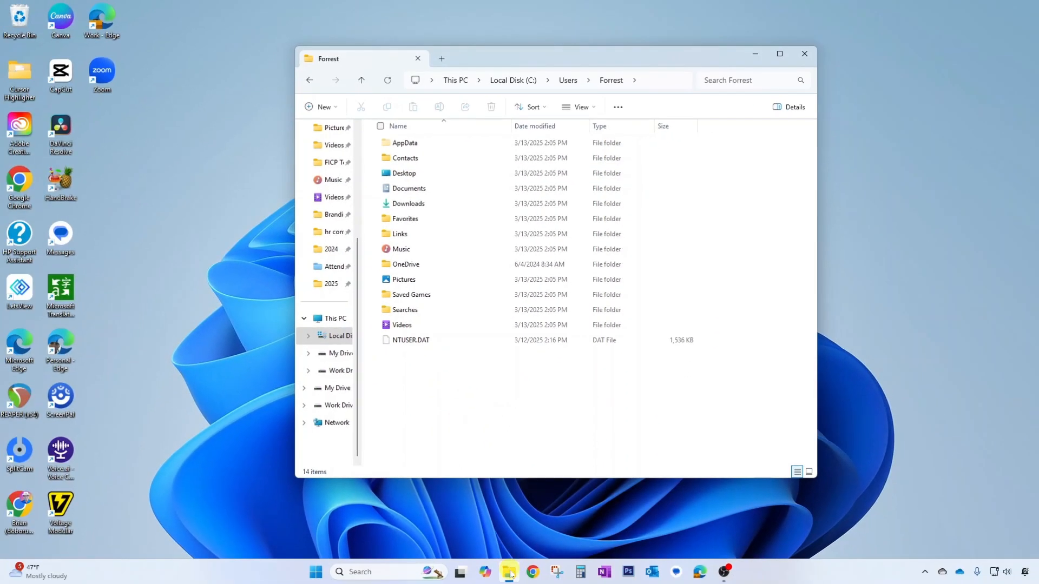
# - Bring up your own Documents folder in a second Explorer window from the taskbar pins
pyautogui.rightClick(510, 571)
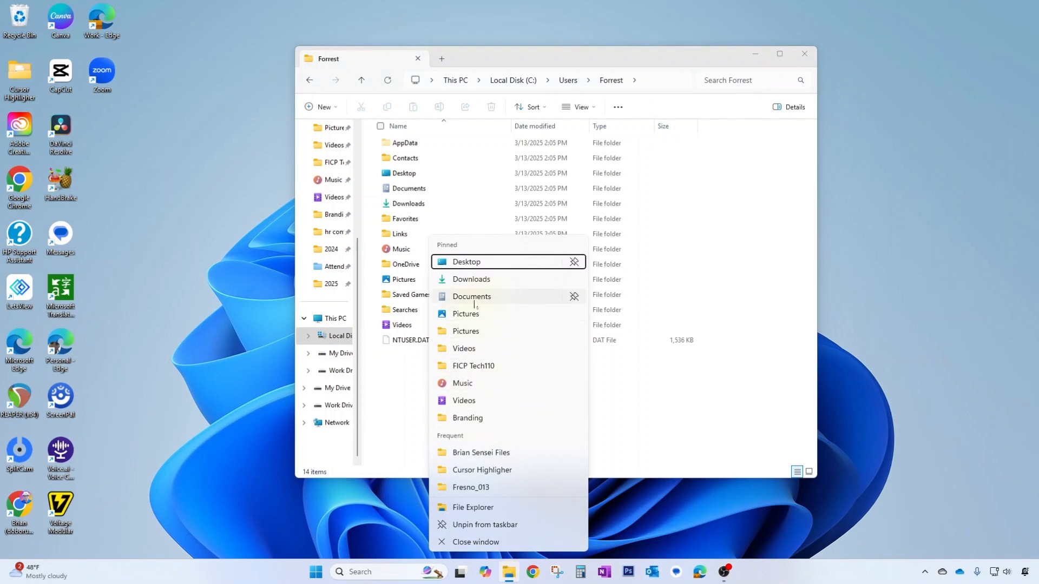
pyautogui.click(472, 297)
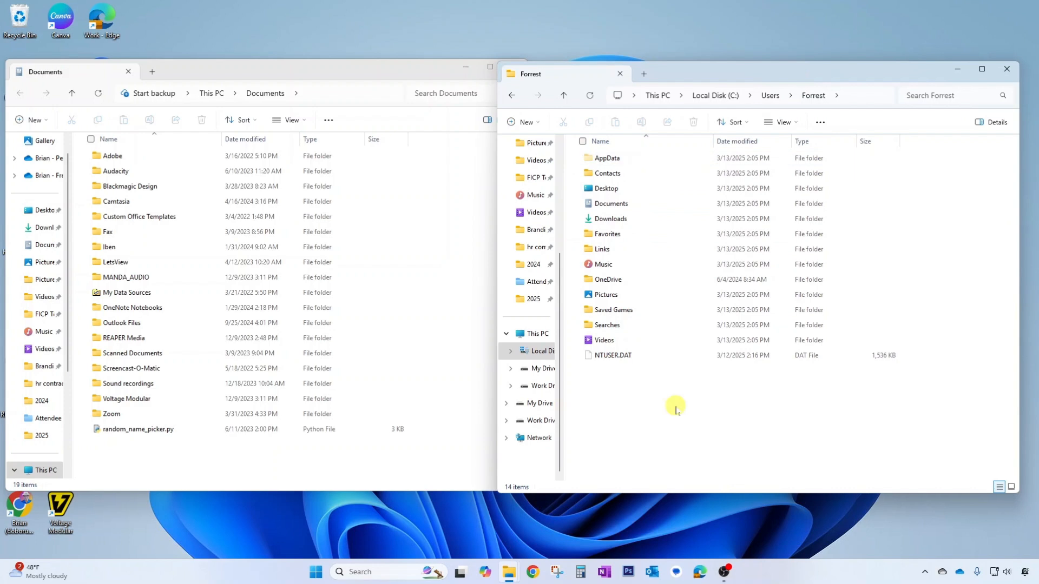
# - Copy the Adobe folder into Forrest's empty Documents folder
pyautogui.click(111, 156)
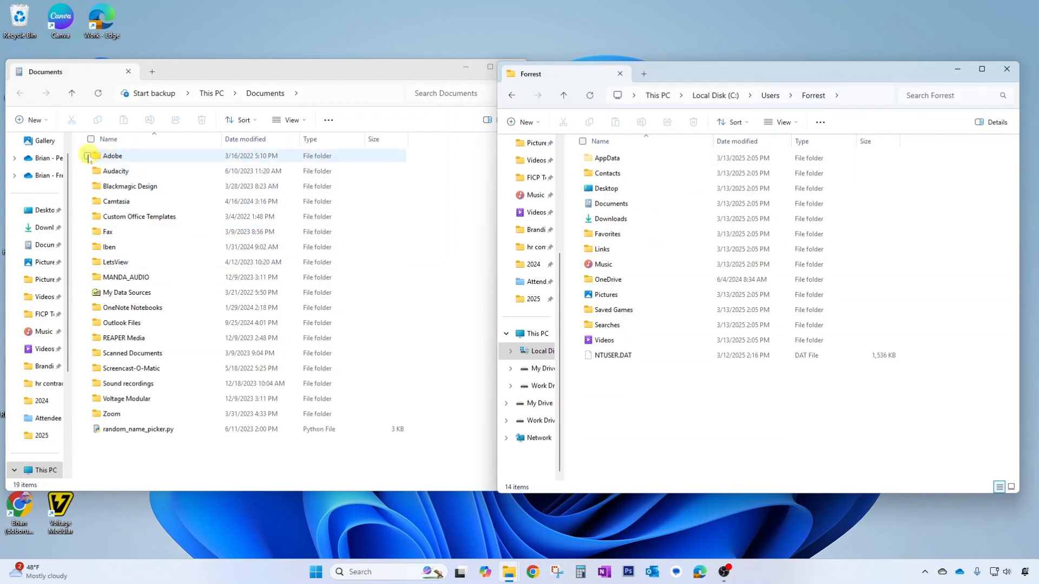
pyautogui.click(111, 156)
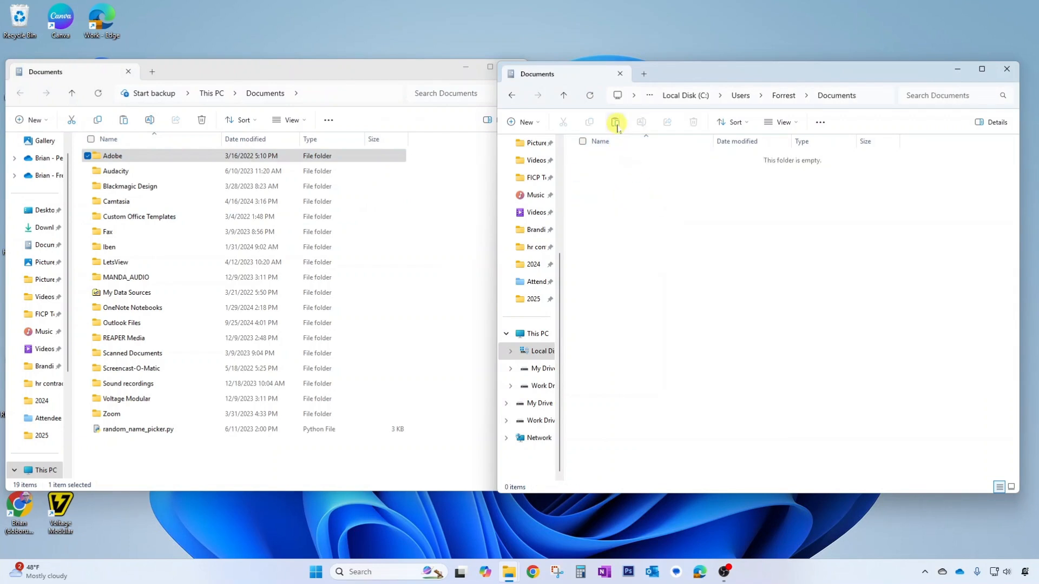
pyautogui.click(614, 122)
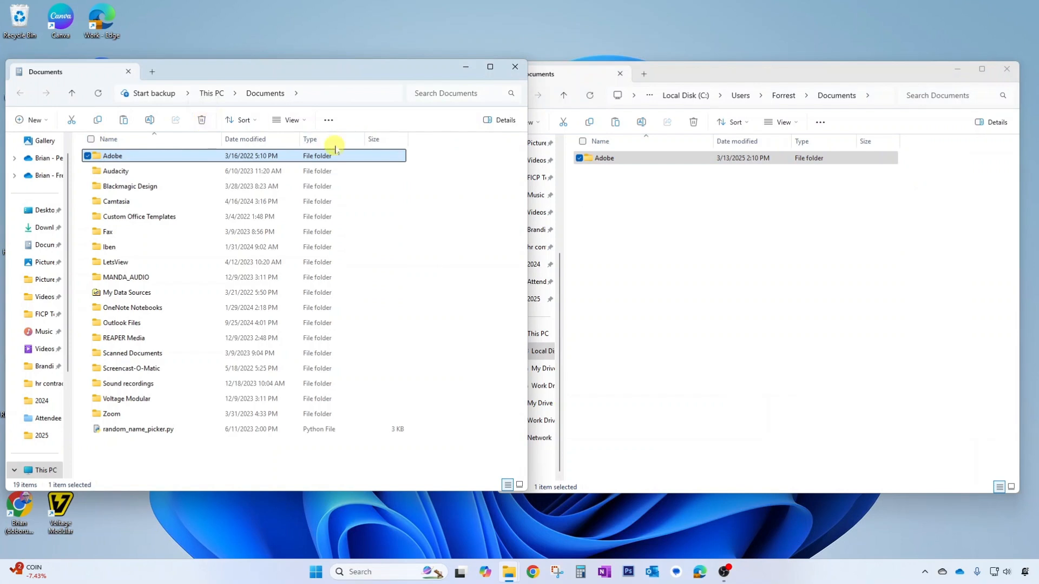
pyautogui.moveTo(689, 199)
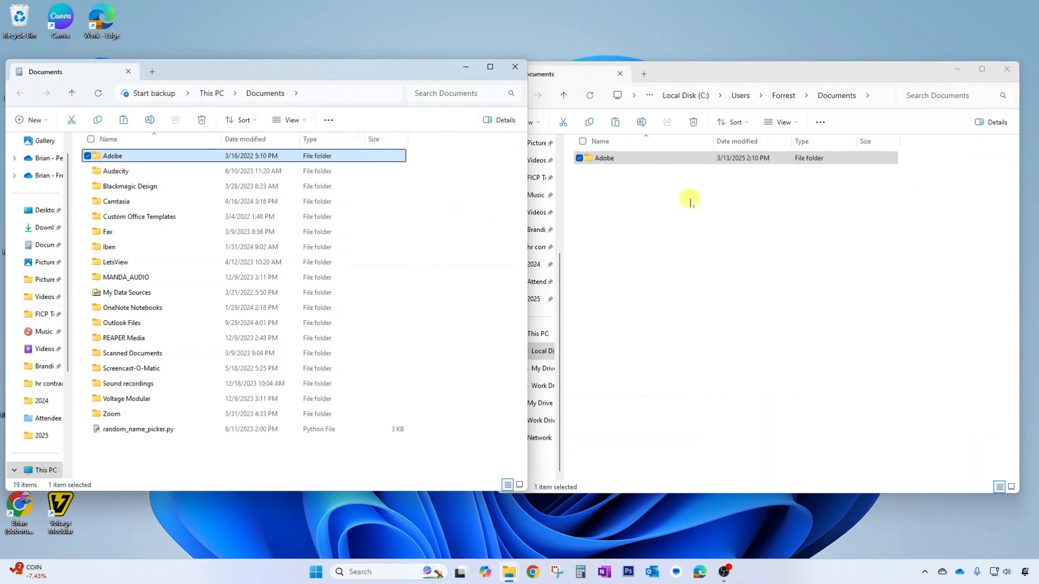
pyautogui.moveTo(689, 278)
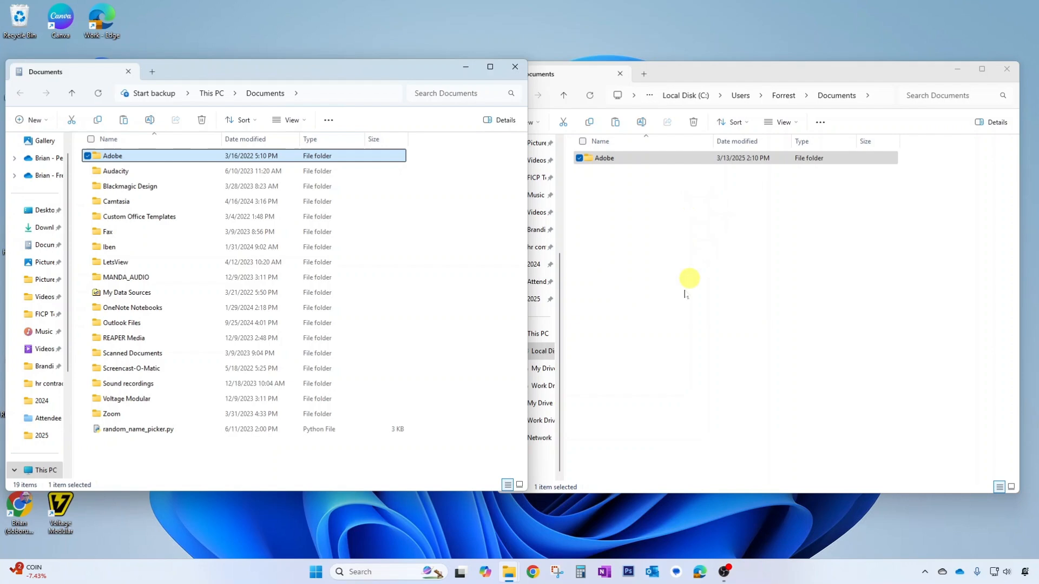
pyautogui.click(314, 571)
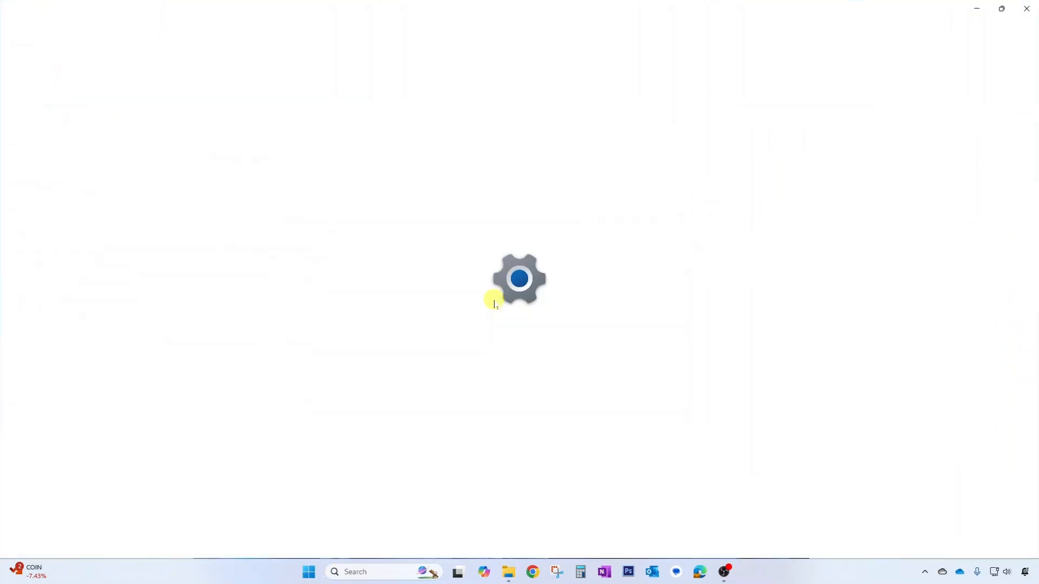
# - Return to Settings > Accounts and scroll toward the Other users entry
pyautogui.click(734, 571)
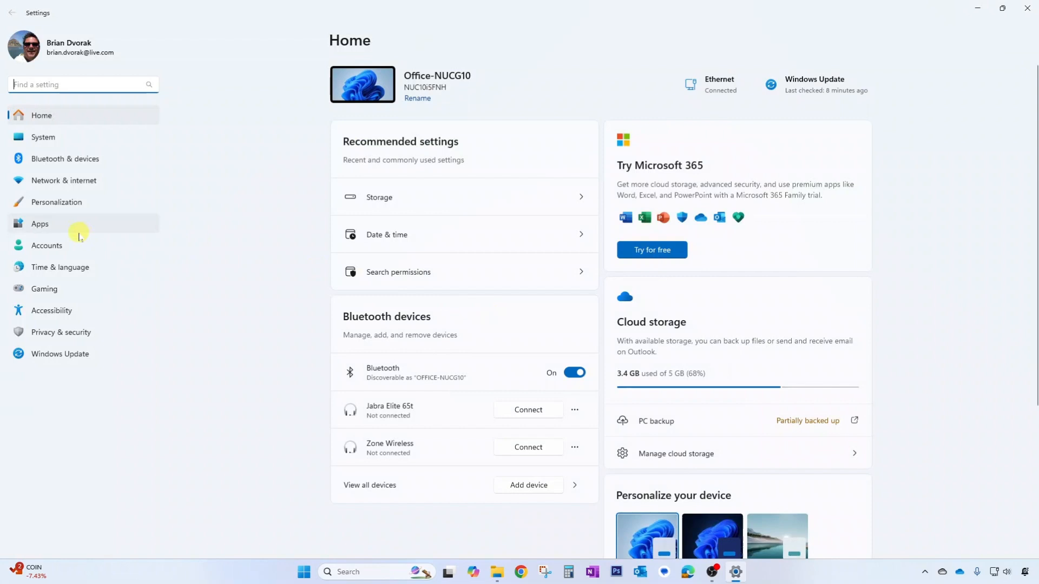
pyautogui.click(46, 245)
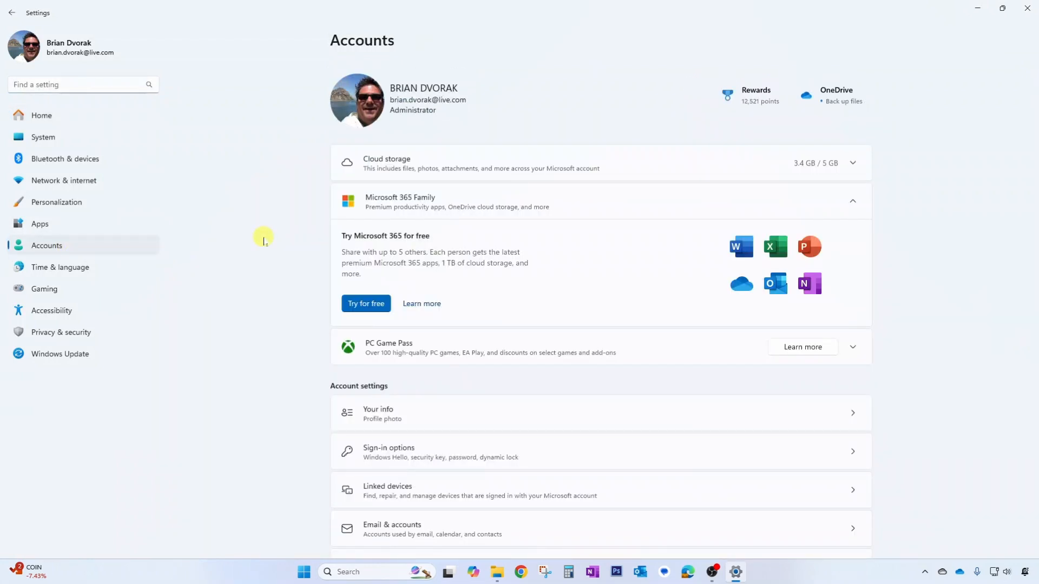
pyautogui.scroll(-3)
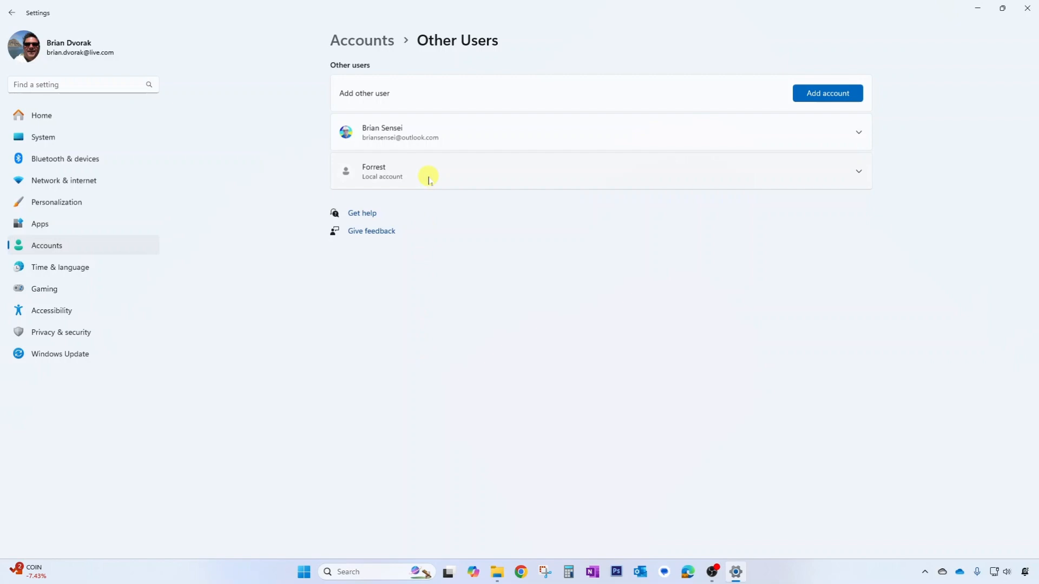
pyautogui.moveTo(740, 177)
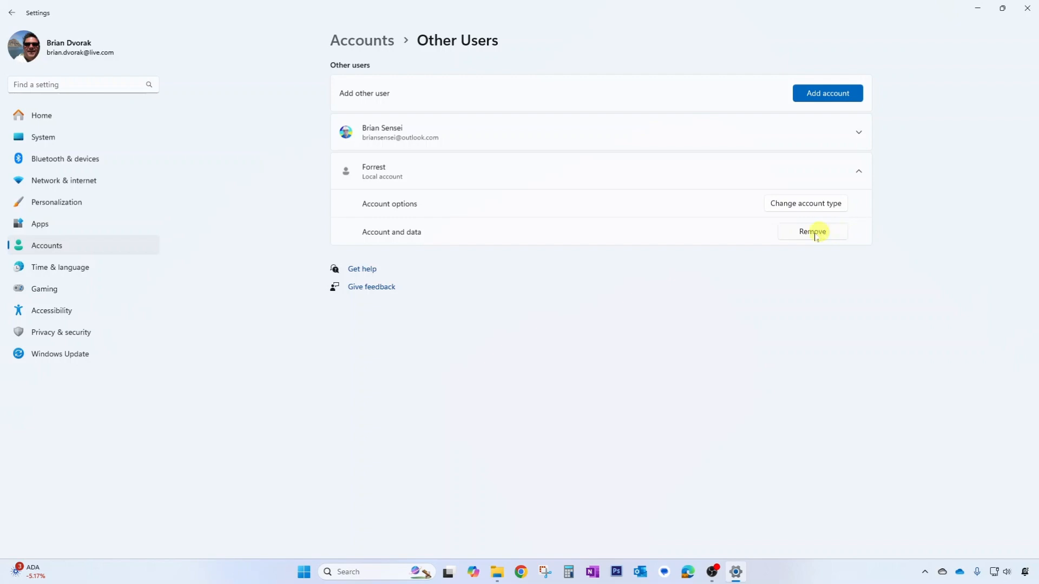
pyautogui.moveTo(713, 298)
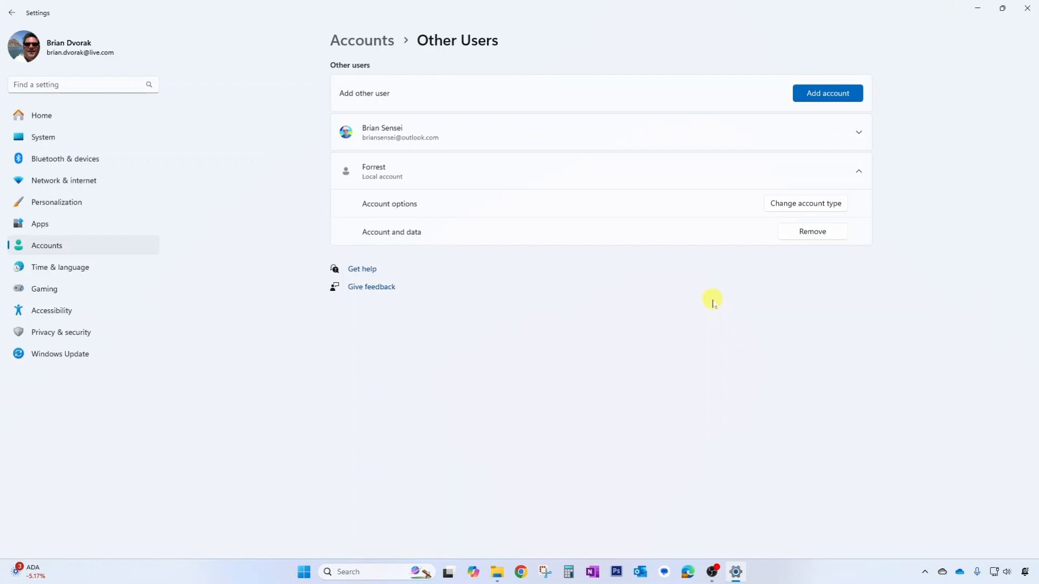